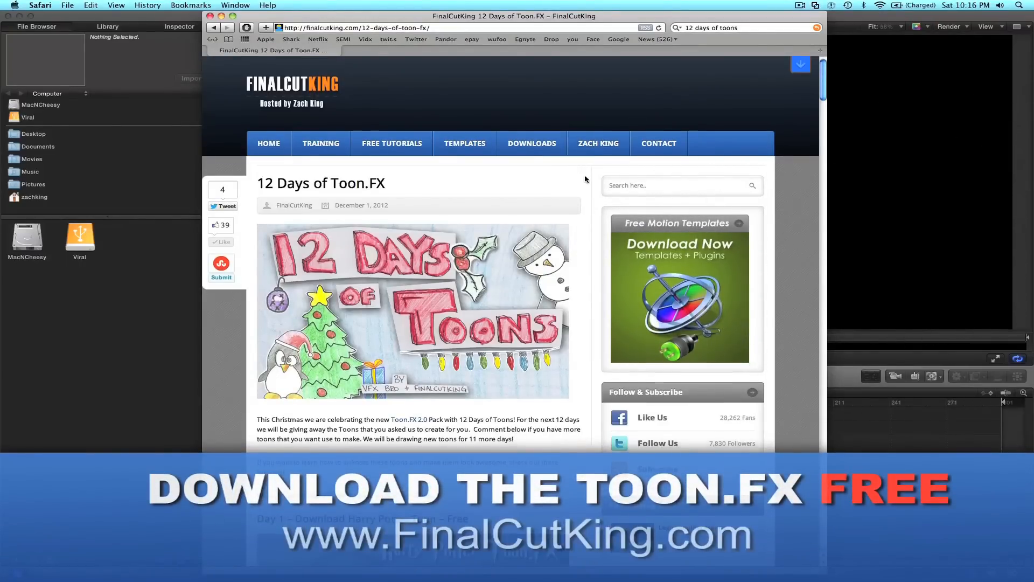
- Scroll to Day 11 – Monsters Inc and download the free Monsters Toon.FX pack
{"action": "scroll", "scroll_direction": "down", "scroll_amount": 3}
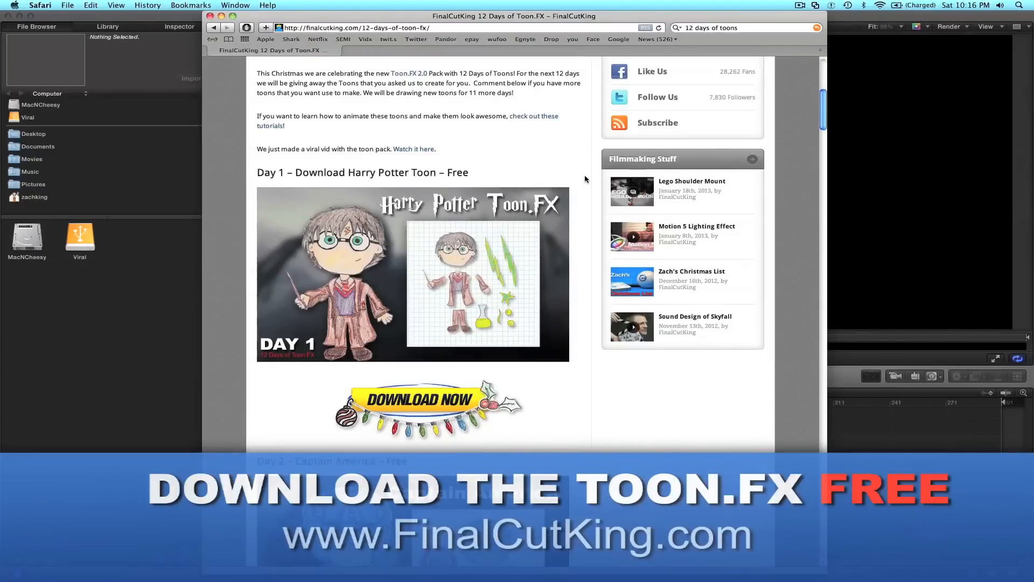
{"action": "scroll", "scroll_direction": "down", "scroll_amount": 3}
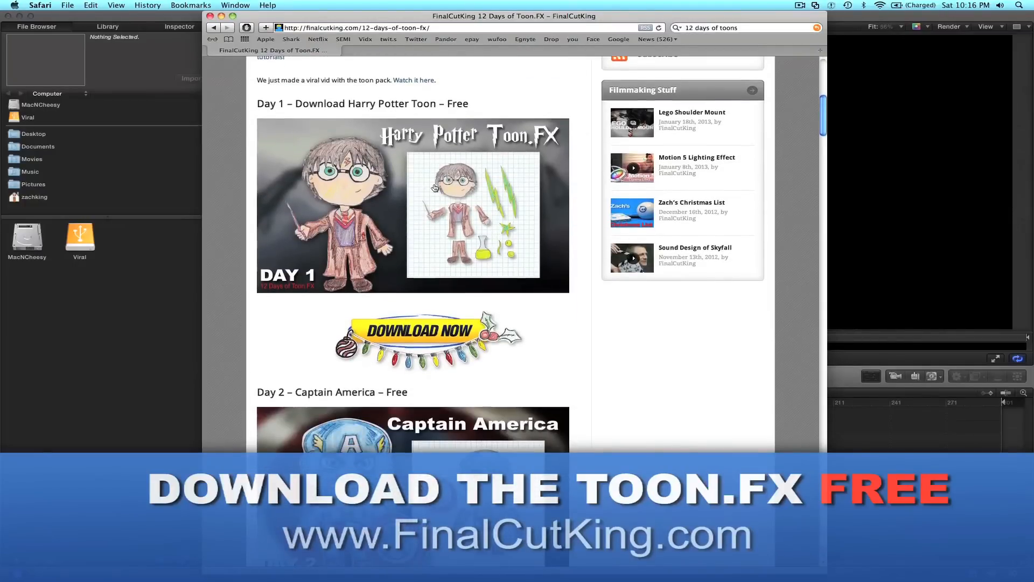
{"action": "scroll", "scroll_direction": "down", "scroll_amount": 3}
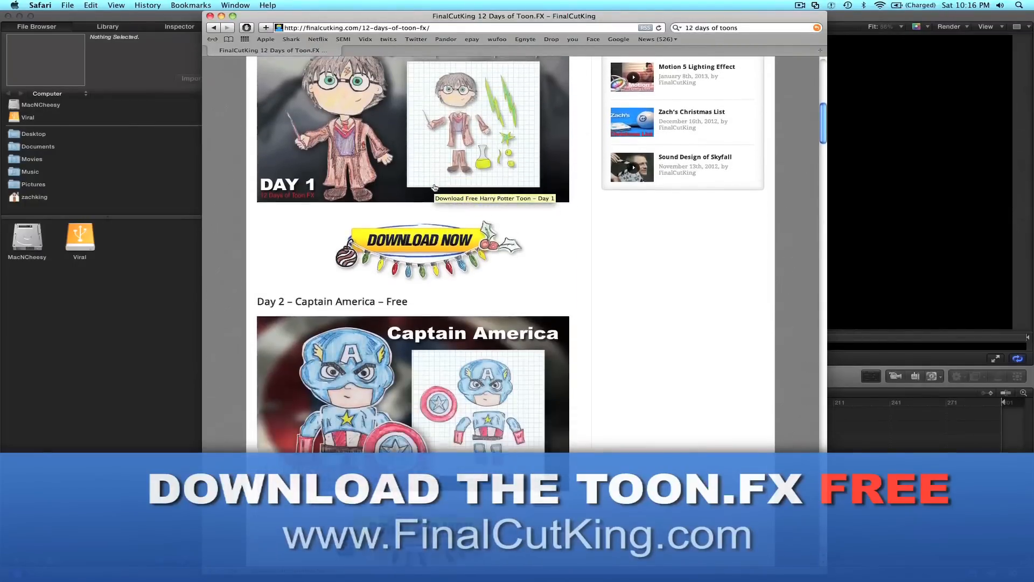
{"action": "scroll", "scroll_direction": "down", "scroll_amount": 3}
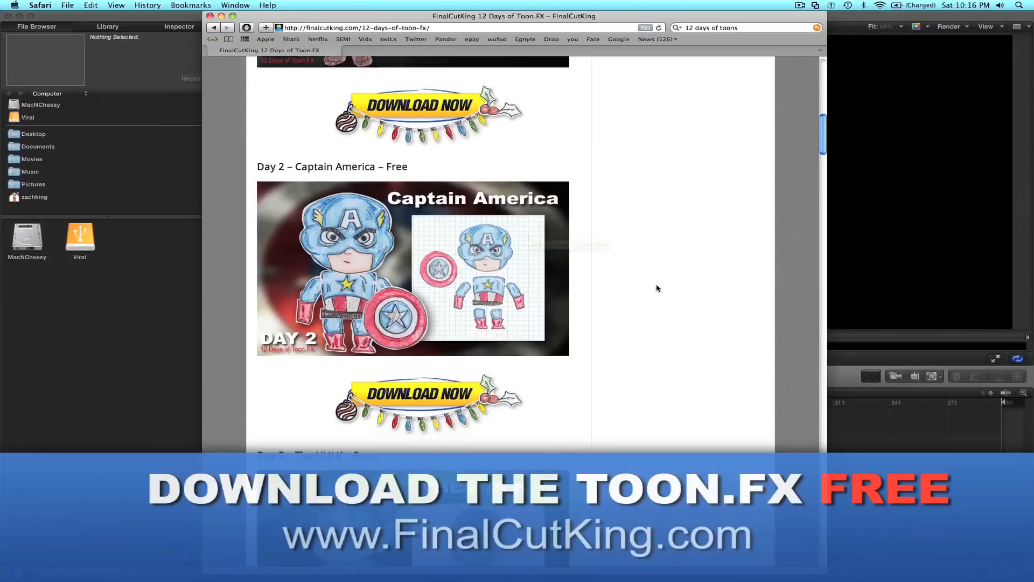
{"action": "scroll", "scroll_direction": "down", "scroll_amount": 3}
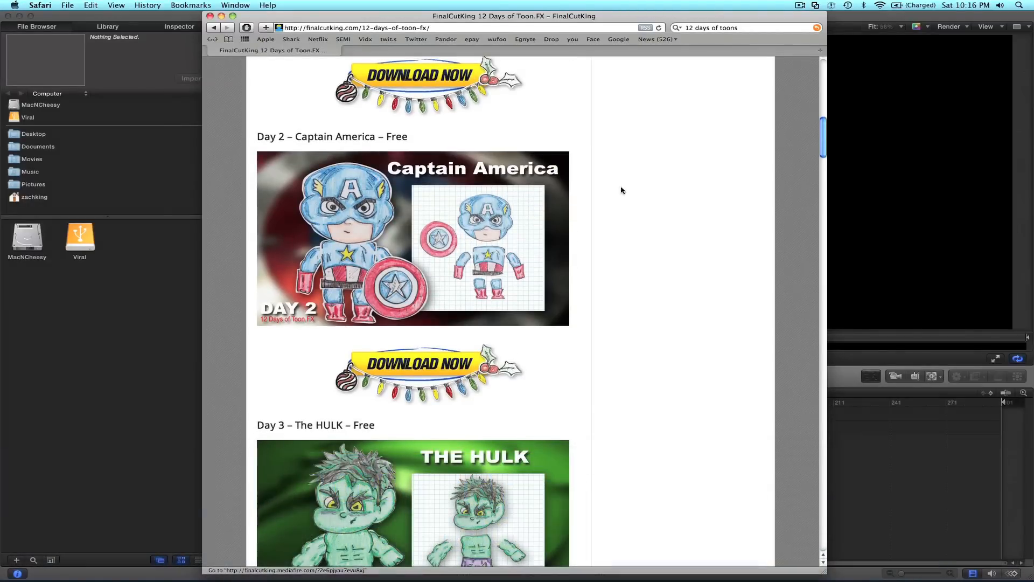
{"action": "scroll", "scroll_direction": "down", "scroll_amount": 3}
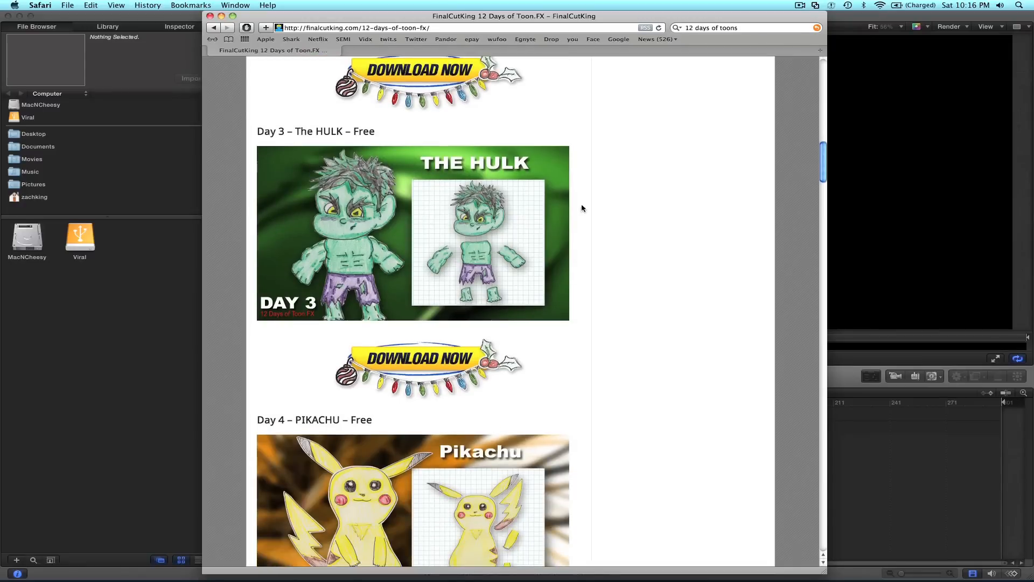
{"action": "scroll", "scroll_direction": "down", "scroll_amount": 3}
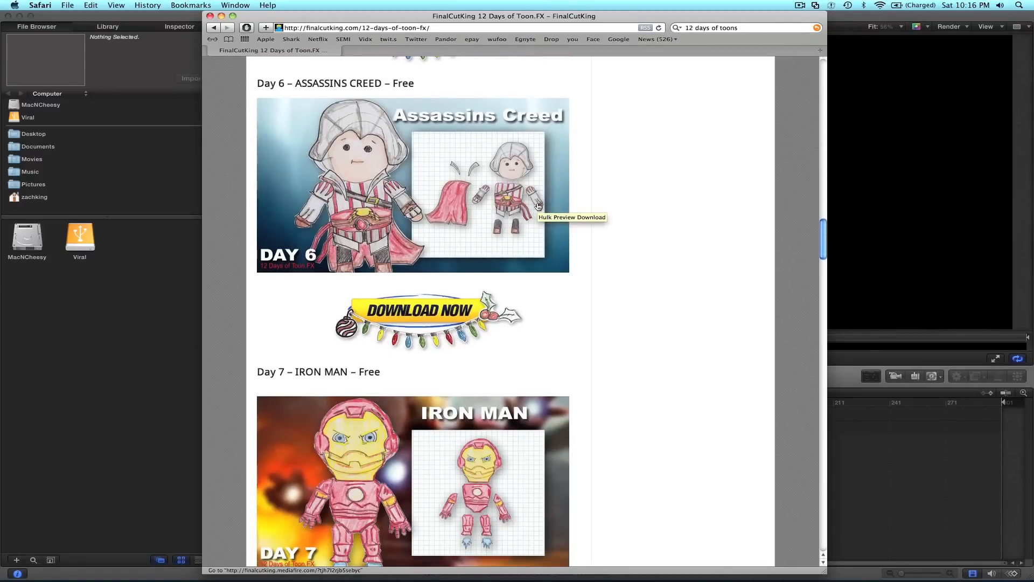
{"action": "scroll", "scroll_direction": "down", "scroll_amount": 3}
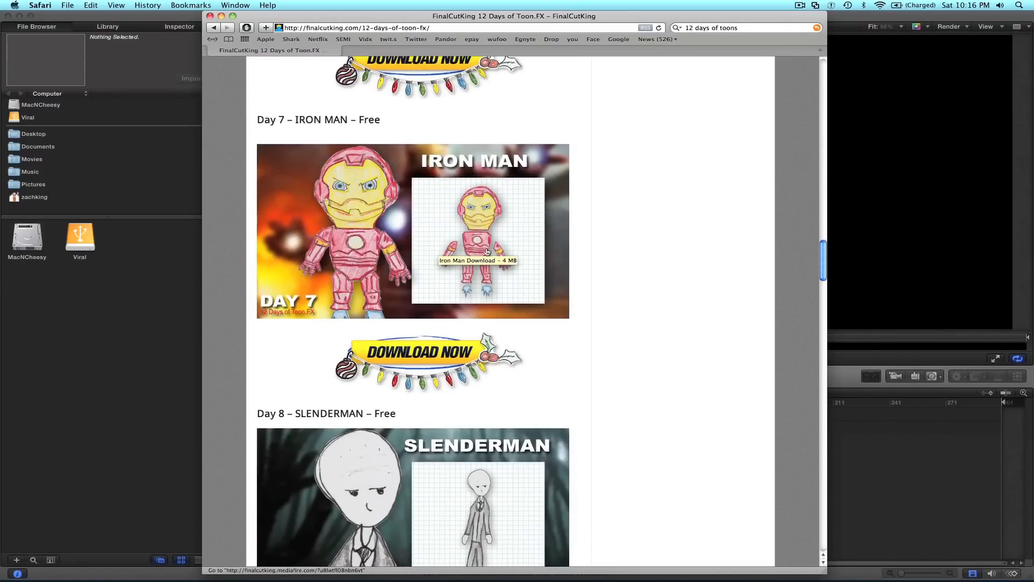
{"action": "scroll", "scroll_direction": "down", "scroll_amount": 3}
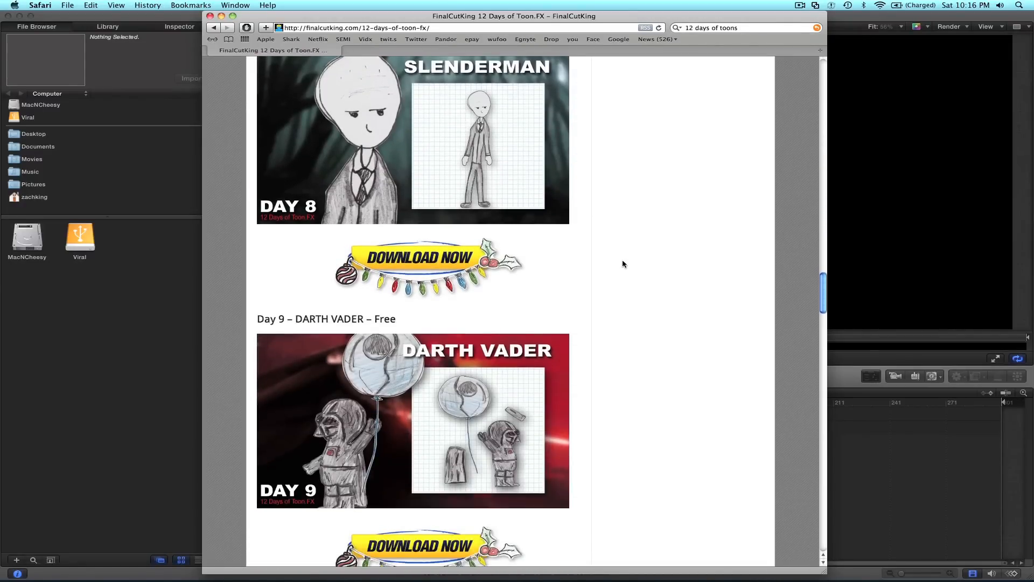
{"action": "scroll", "scroll_direction": "down", "scroll_amount": 3}
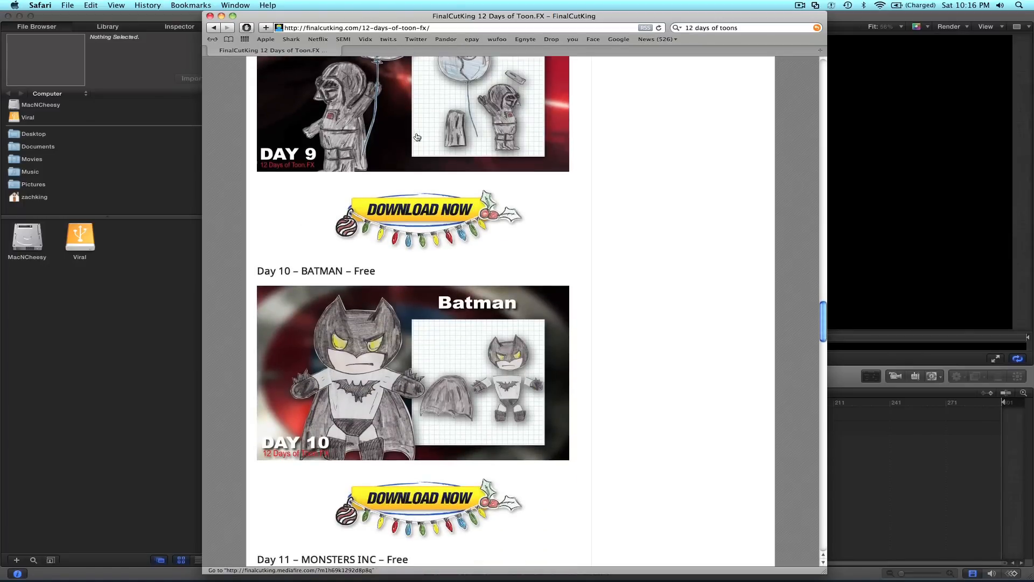
{"action": "scroll", "scroll_direction": "down", "scroll_amount": 3}
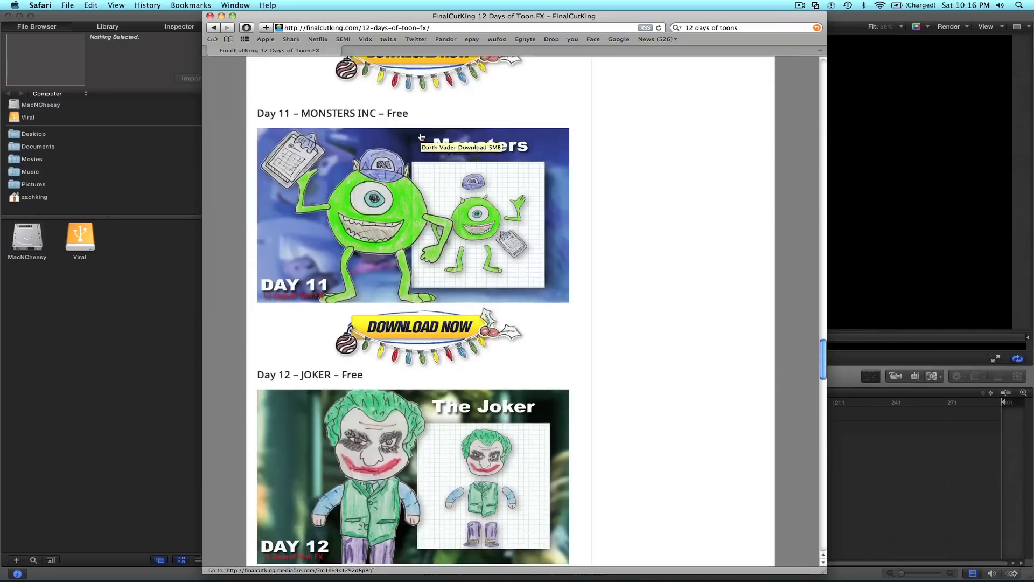
{"action": "scroll", "scroll_direction": "down", "scroll_amount": 3}
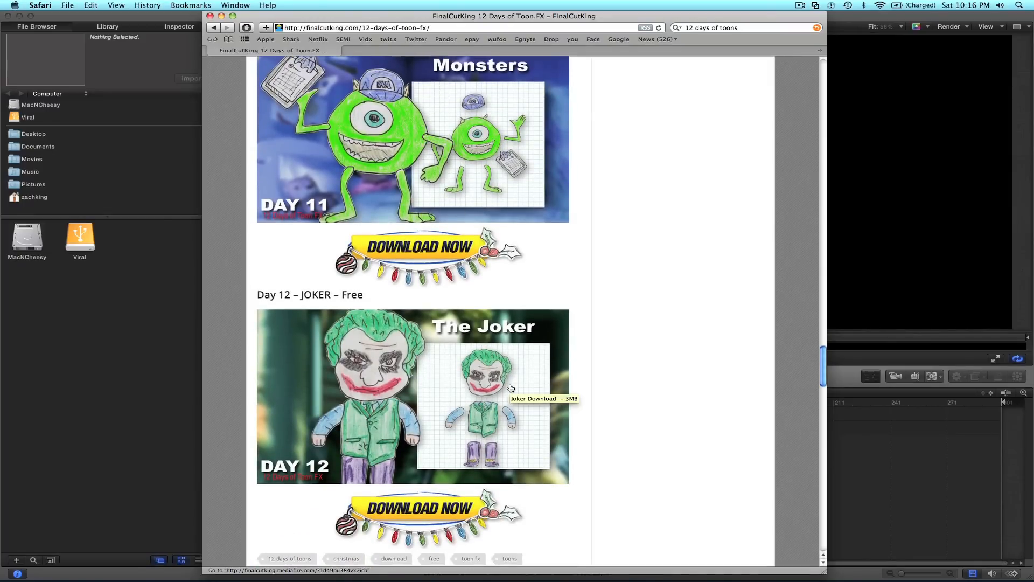
{"action": "scroll", "scroll_direction": "up", "scroll_amount": 3}
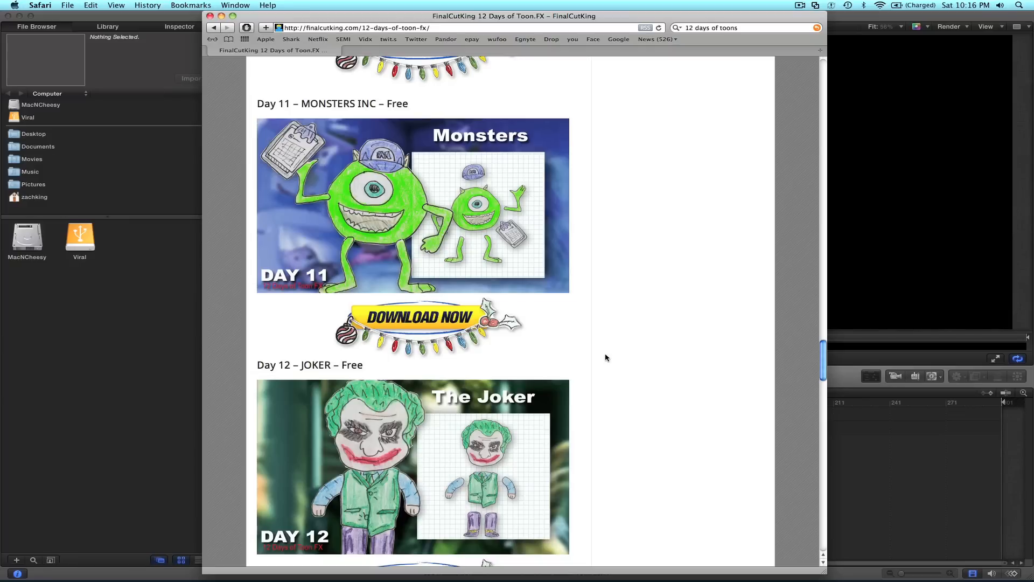
{"action": "mouse_move", "coordinate": [506, 268]}
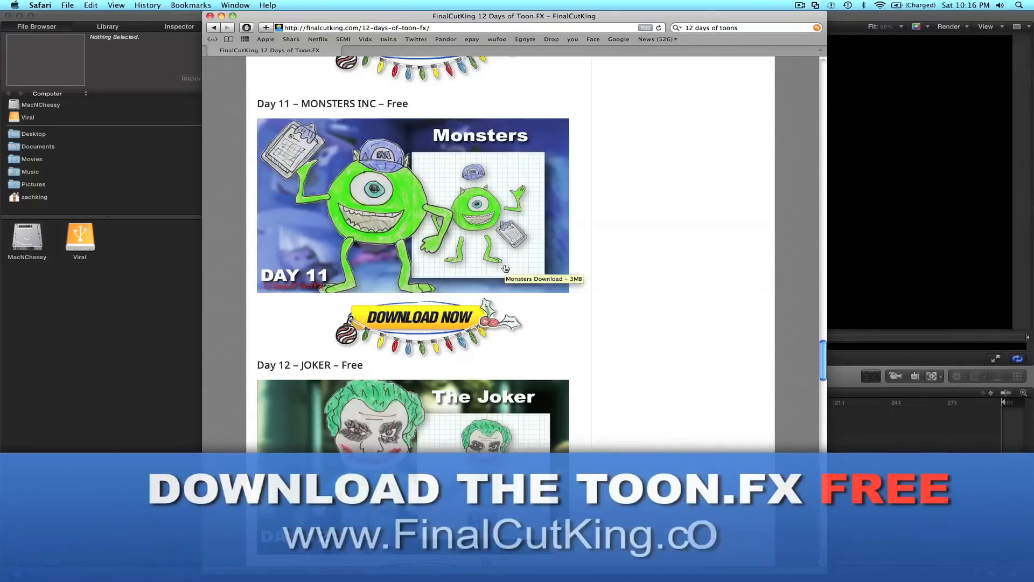
{"action": "mouse_move", "coordinate": [561, 286]}
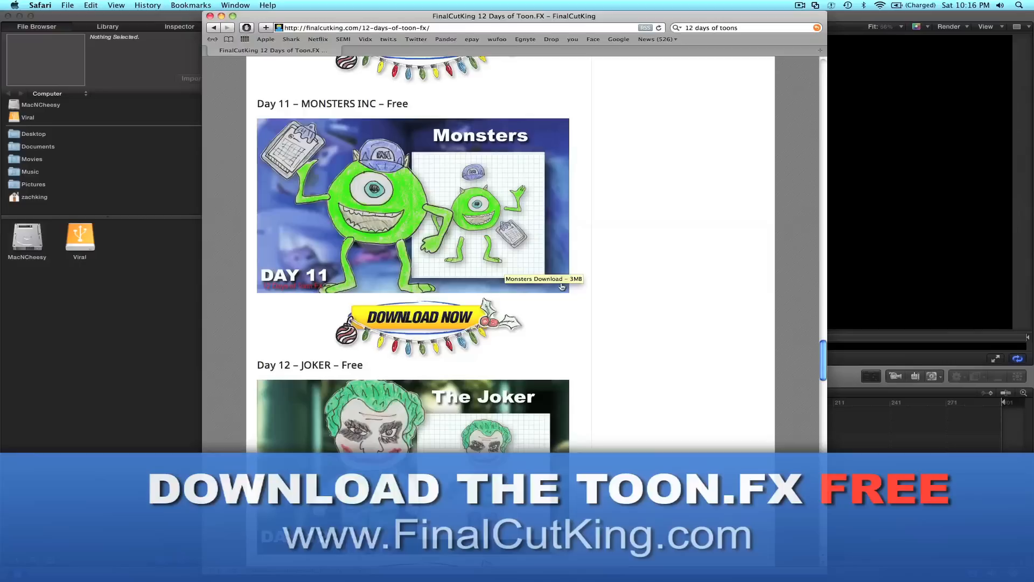
{"action": "mouse_move", "coordinate": [449, 318]}
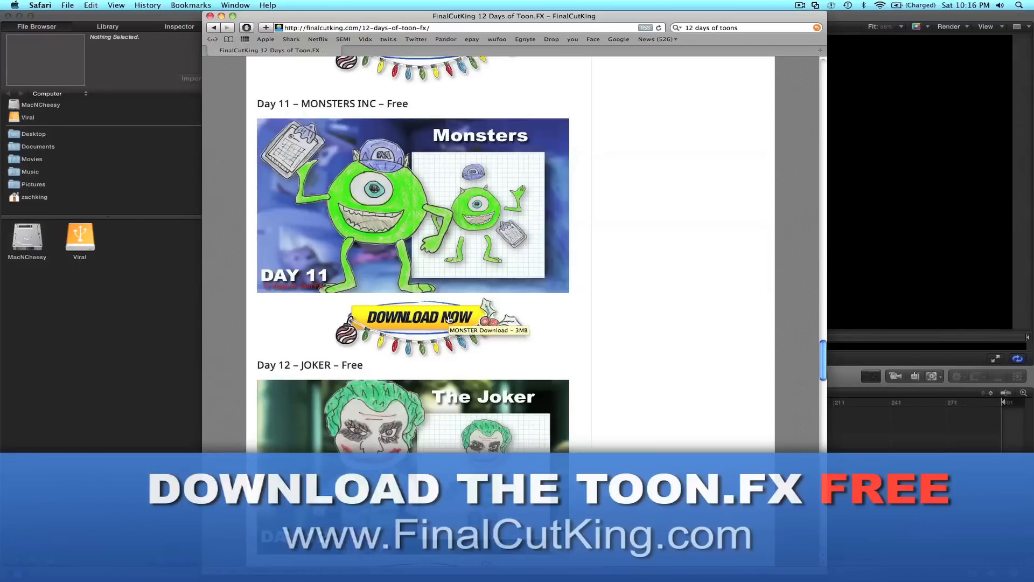
{"action": "left_click", "coordinate": [431, 320]}
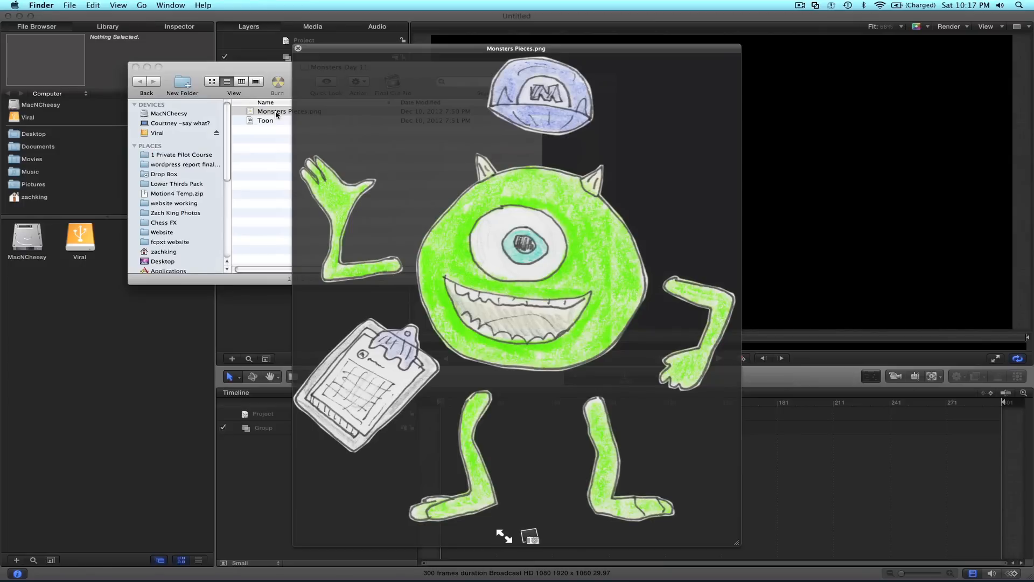
{"action": "mouse_move", "coordinate": [391, 146]}
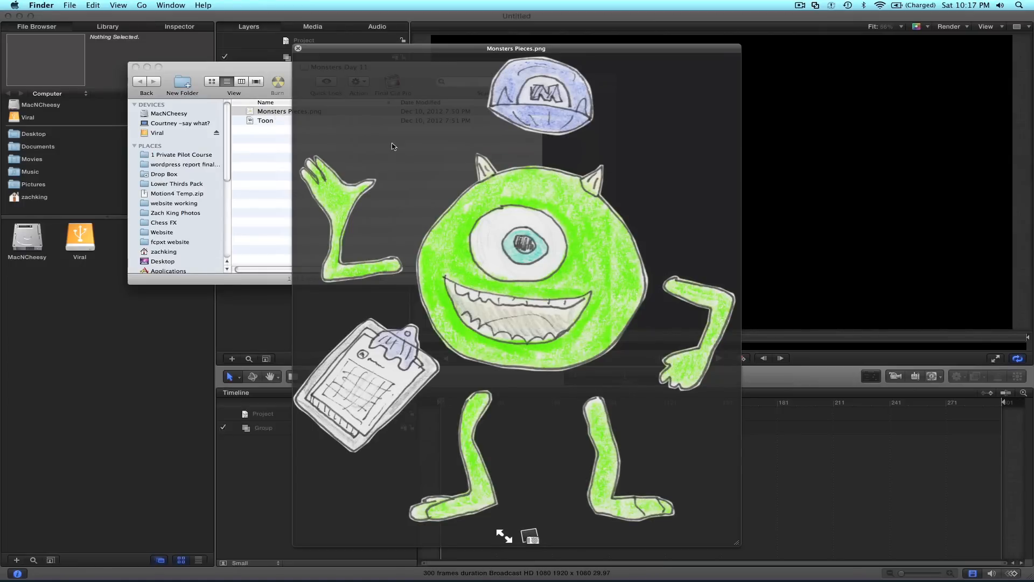
{"action": "mouse_move", "coordinate": [679, 316]}
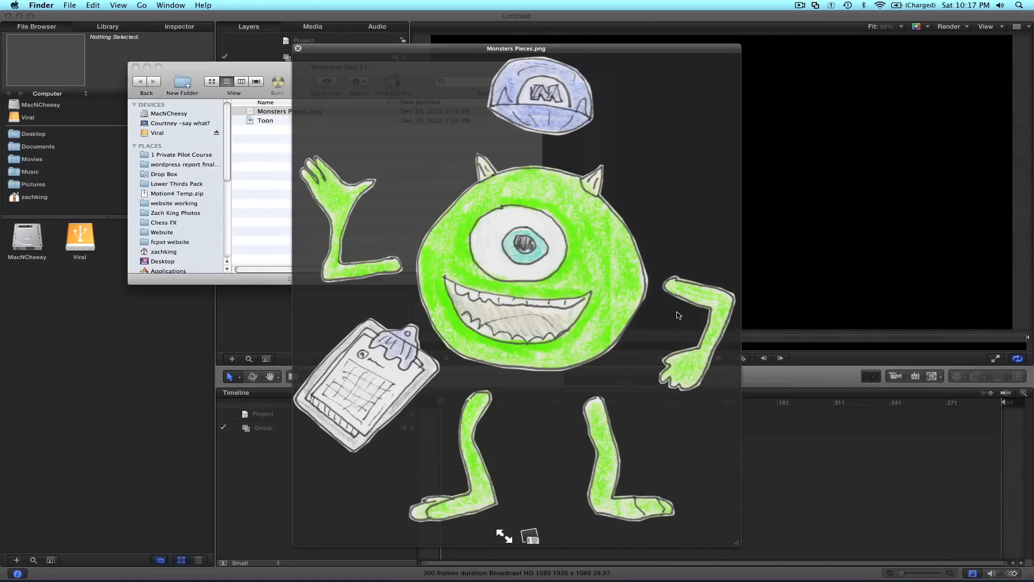
{"action": "mouse_move", "coordinate": [668, 283]}
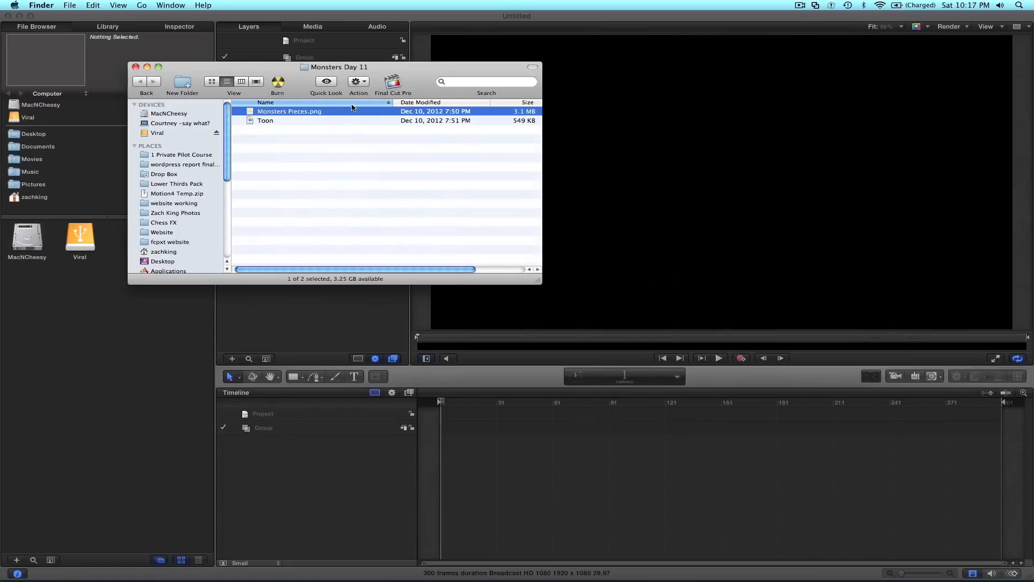
- Add Monsters Pieces.png to the canvas and put the blue background JPEG group beneath it
{"action": "left_click_drag", "start_coordinate": [339, 67], "coordinate": [393, 171]}
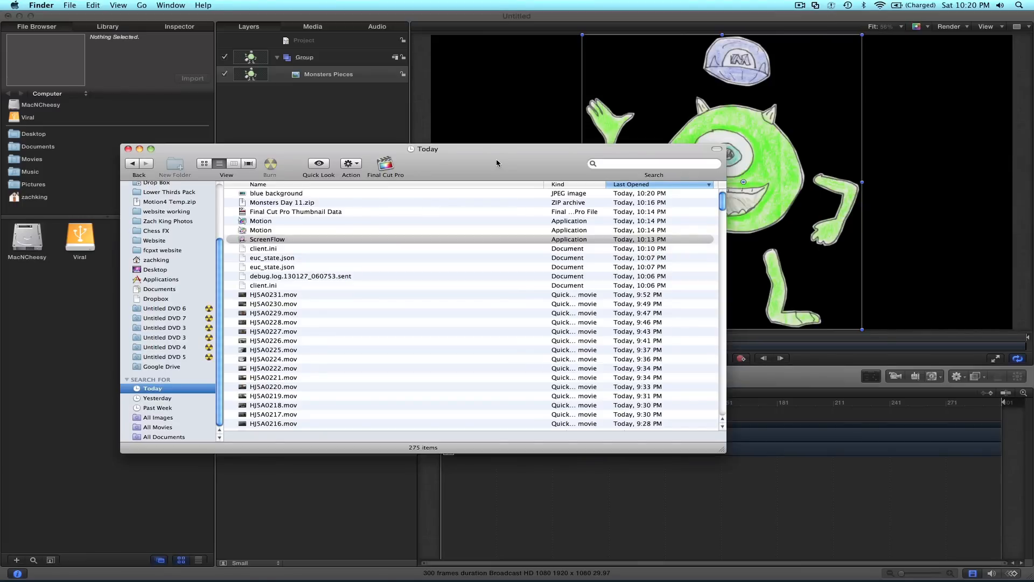
{"action": "mouse_move", "coordinate": [280, 100]}
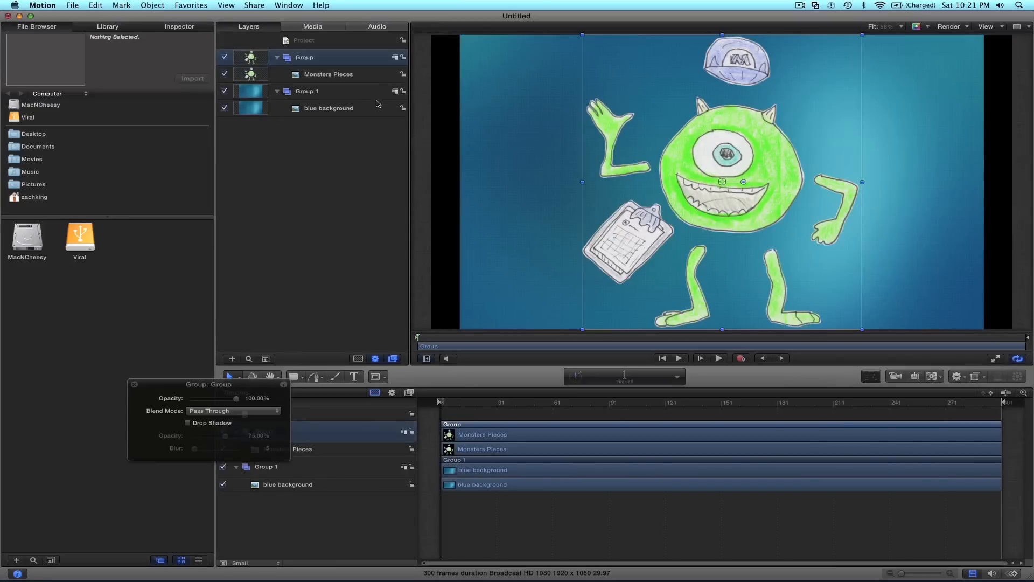
{"action": "left_click", "coordinate": [328, 108]}
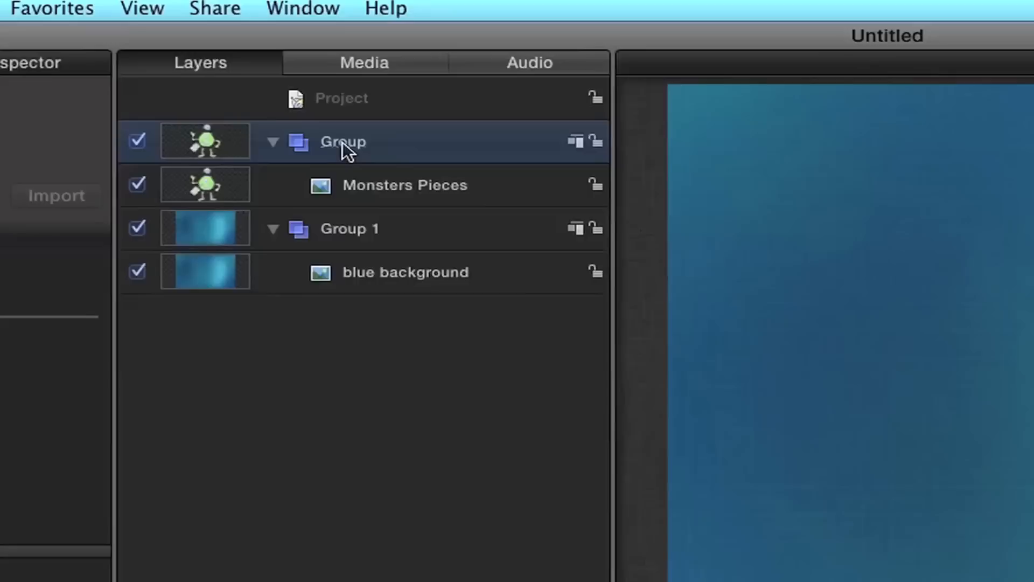
- Rename the drawing's group to Body, then select the Monsters Pieces layer
{"action": "double_click", "coordinate": [342, 141]}
{"action": "type", "text": "Body"}
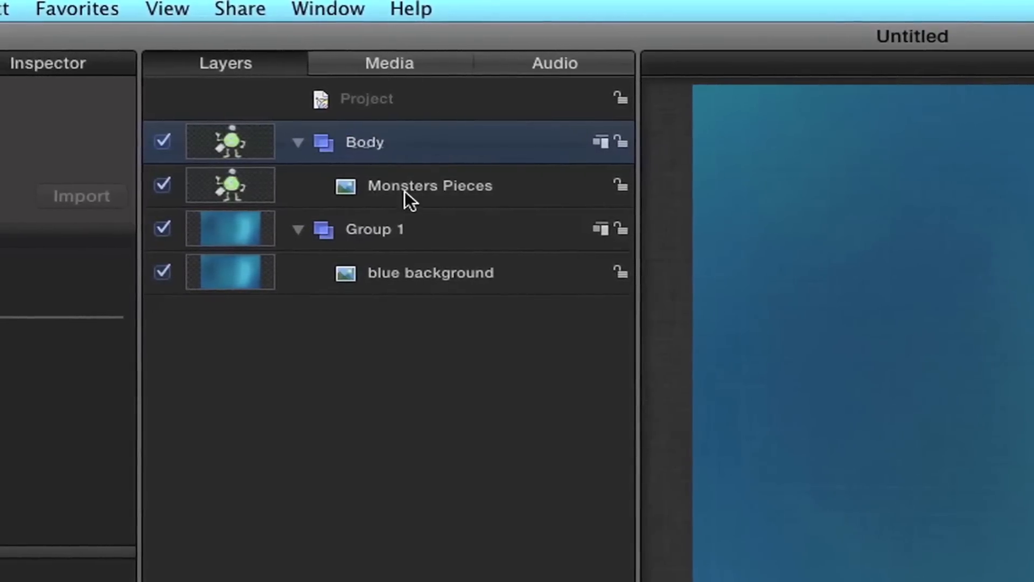
{"action": "left_click", "coordinate": [429, 185]}
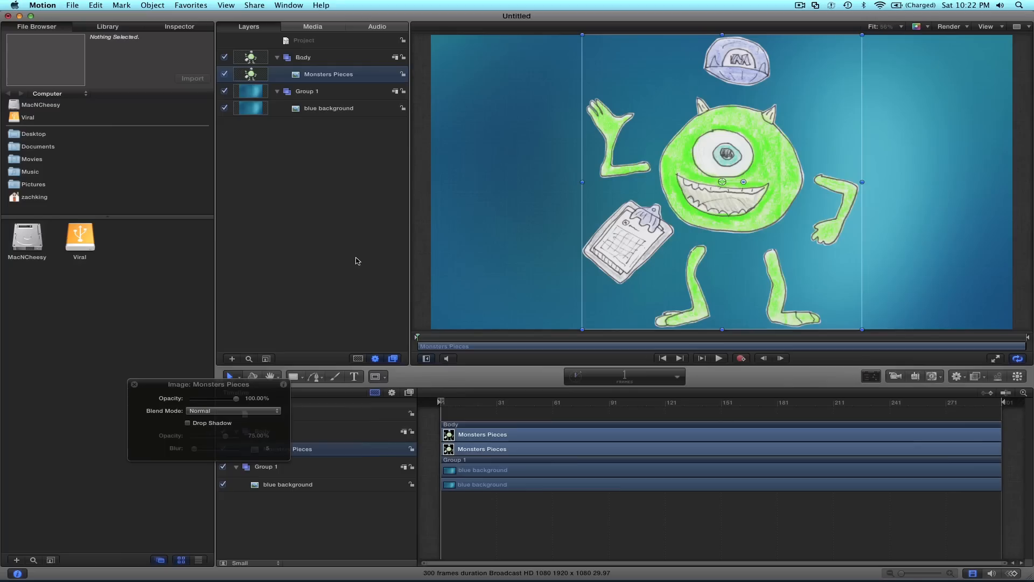
- Draw a Bezier mask around Mike's round body, rename the layer Main Body, and duplicate it
{"action": "left_click", "coordinate": [384, 376]}
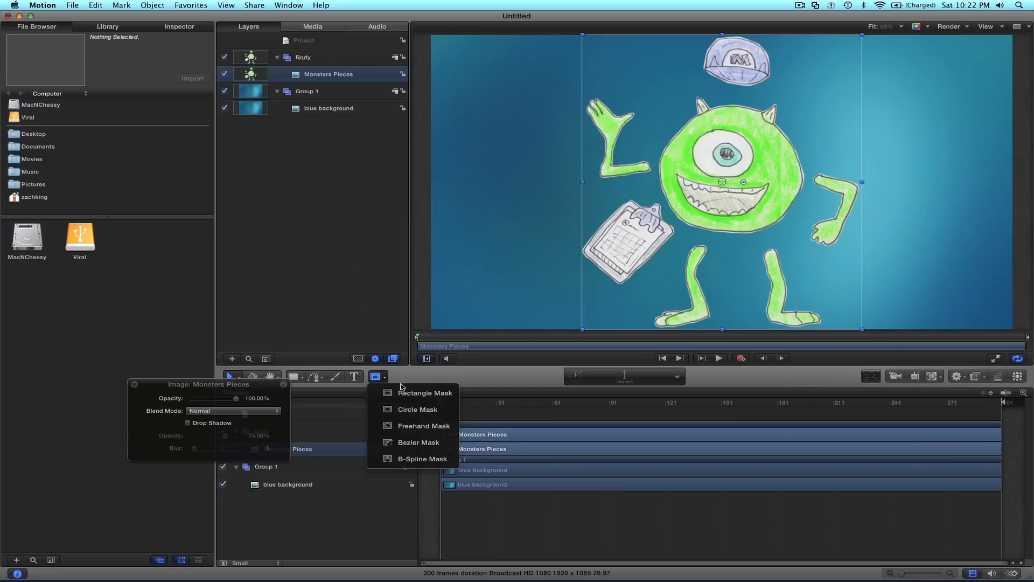
{"action": "left_click", "coordinate": [419, 442]}
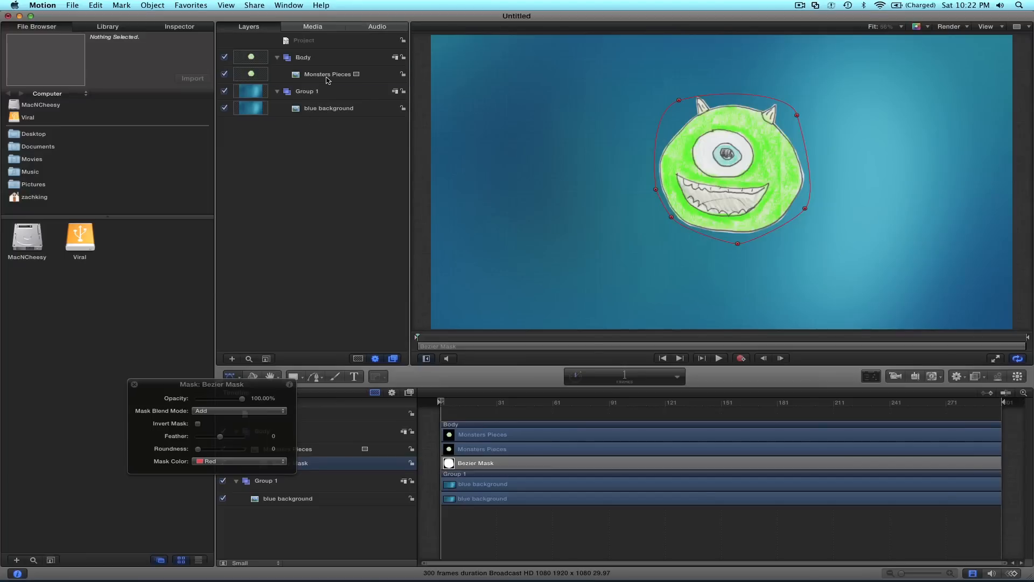
{"action": "left_click", "coordinate": [328, 74]}
{"action": "type", "text": "Main Body"}
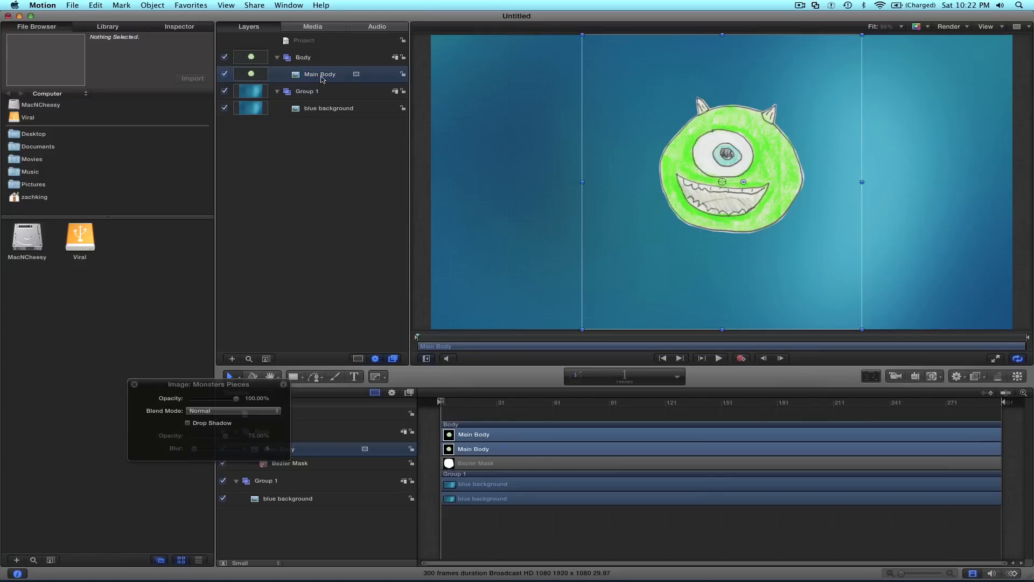
{"action": "key", "text": "cmd+d"}
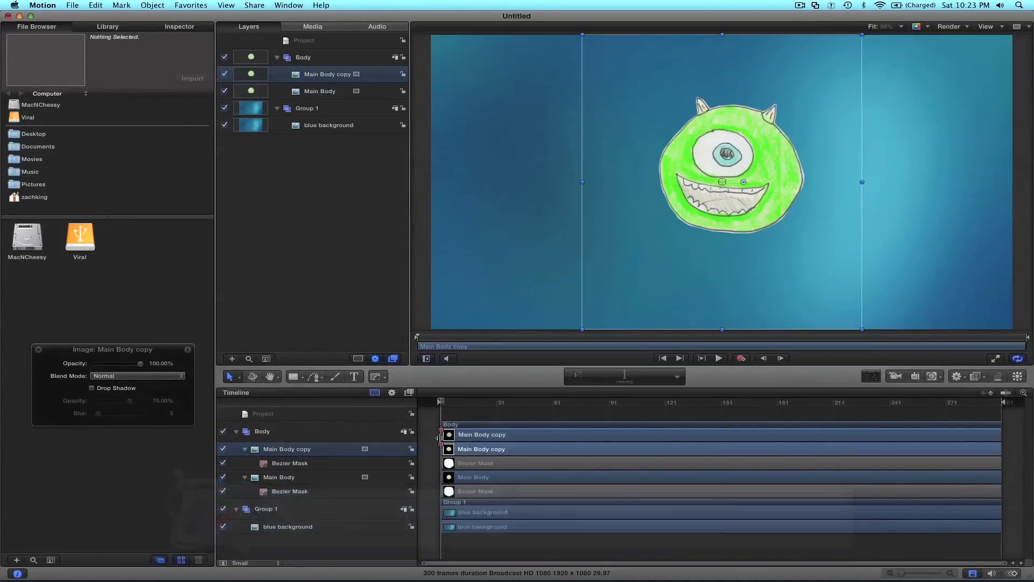
- Replace the copies' masks with new Bezier masks isolating the Hat and Left Arm layers
{"action": "key", "text": "cmd+7"}
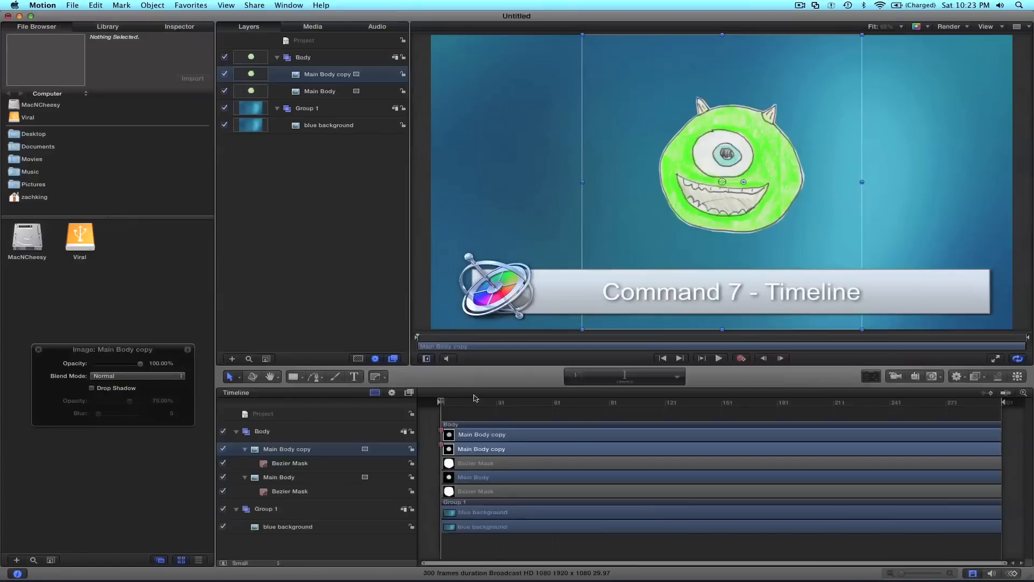
{"action": "mouse_move", "coordinate": [494, 465]}
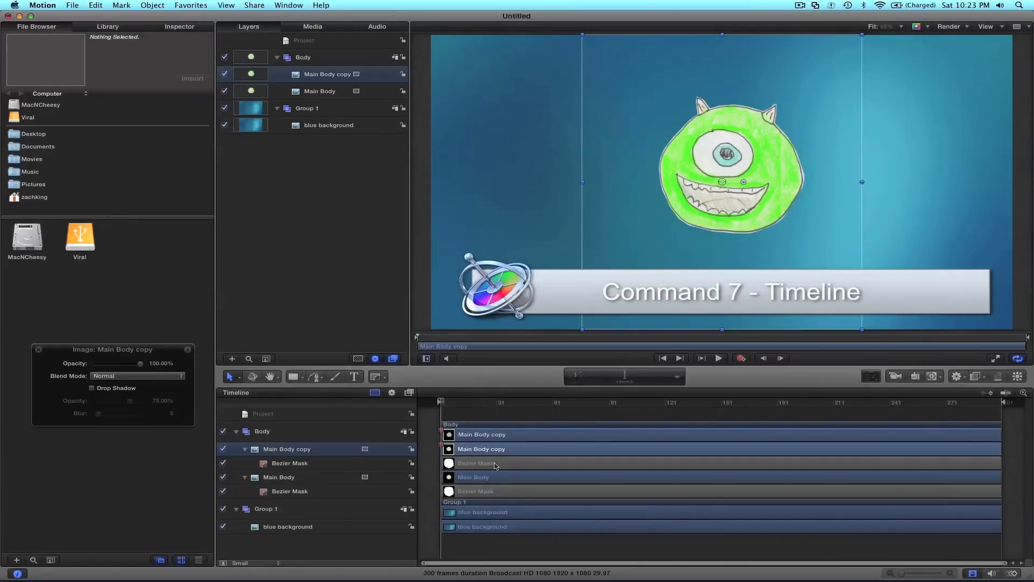
{"action": "left_click", "coordinate": [289, 462]}
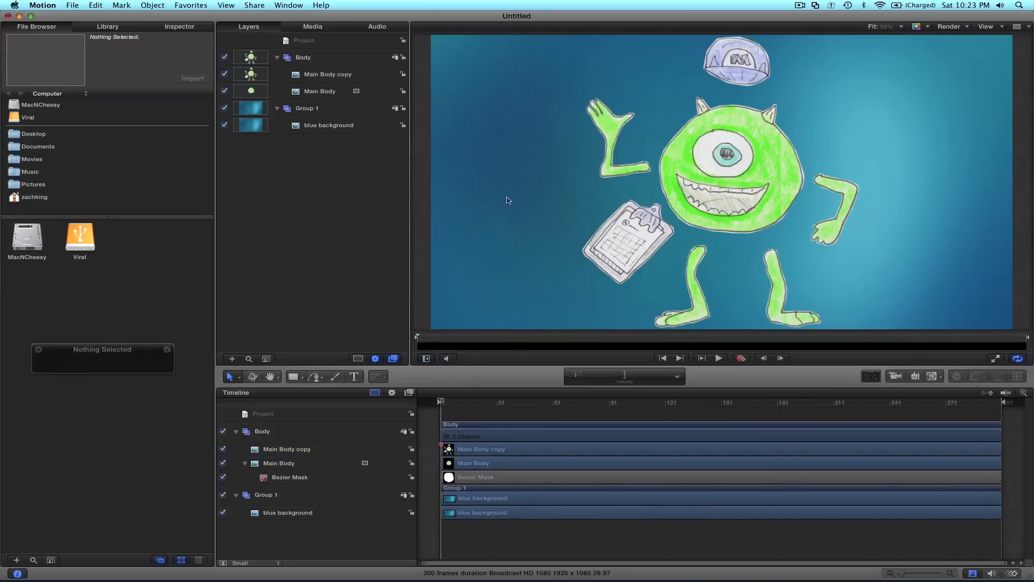
{"action": "left_click", "coordinate": [327, 74]}
{"action": "type", "text": "Left Arm"}
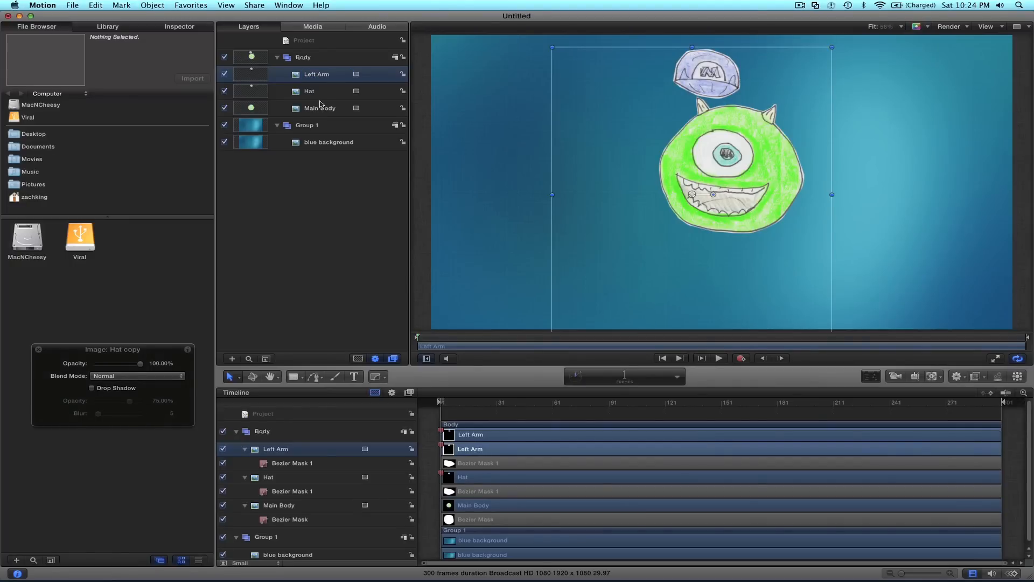
{"action": "mouse_move", "coordinate": [644, 196]}
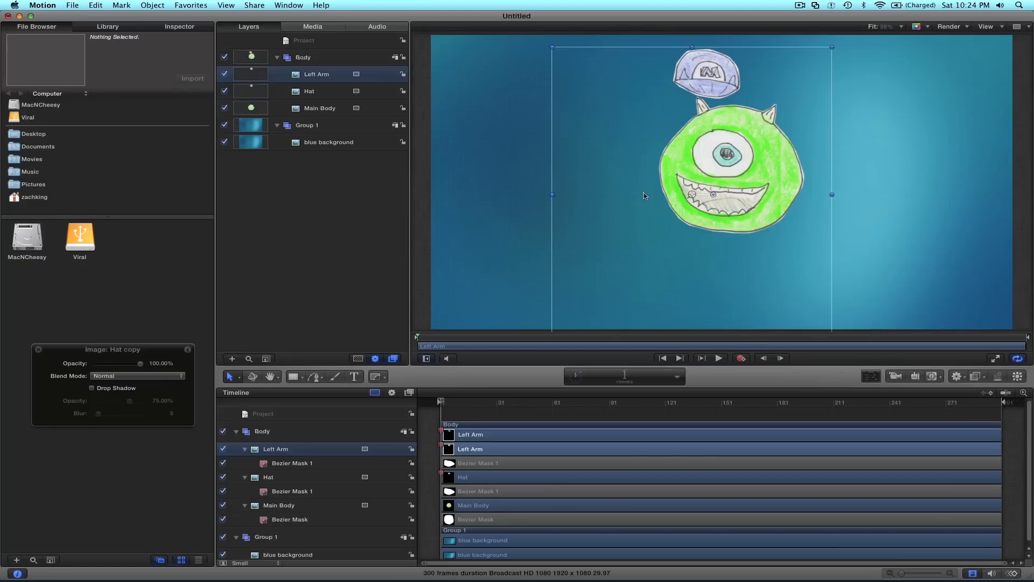
{"action": "mouse_move", "coordinate": [474, 467]}
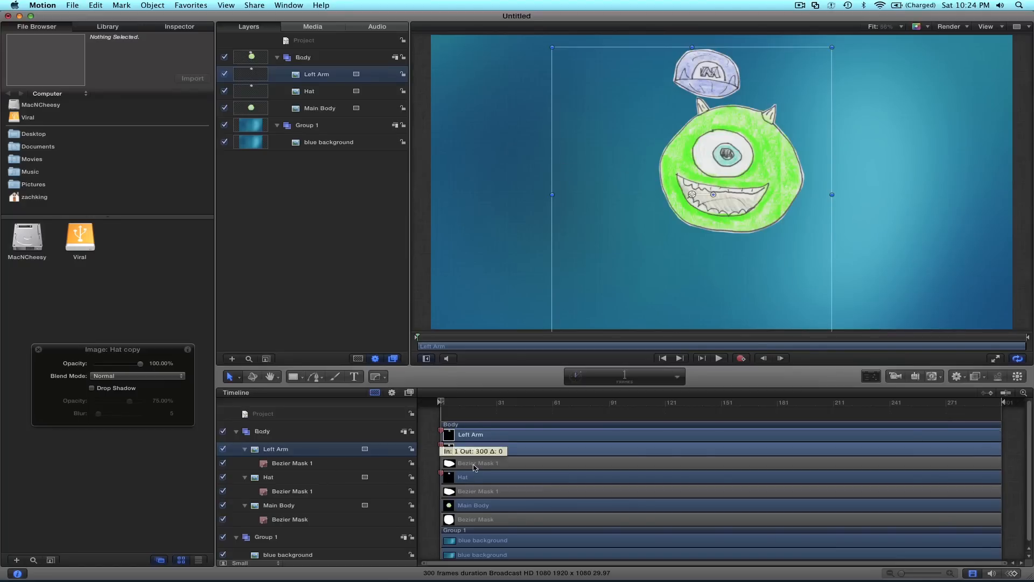
{"action": "left_click", "coordinate": [377, 377]}
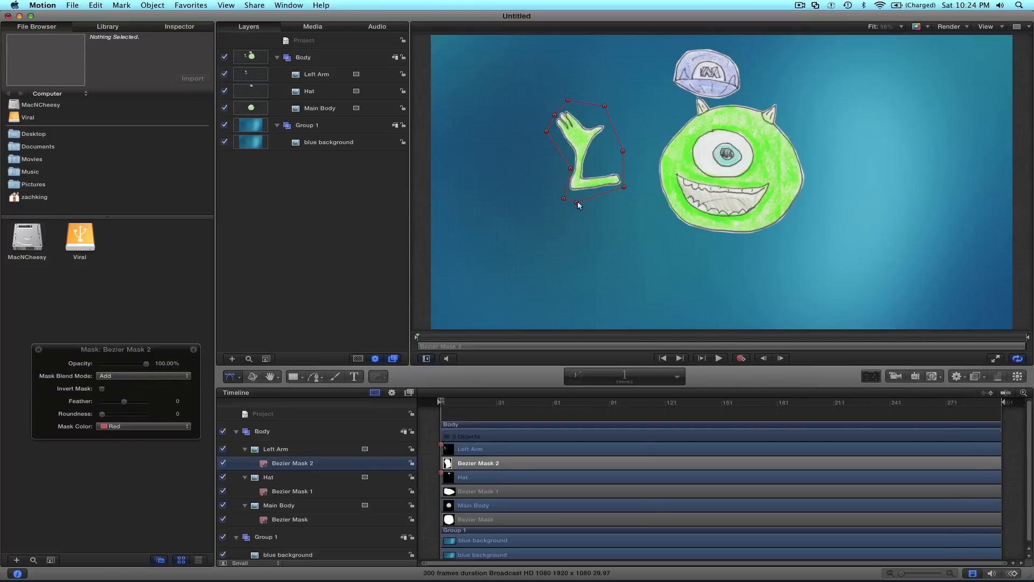
{"action": "mouse_move", "coordinate": [507, 177]}
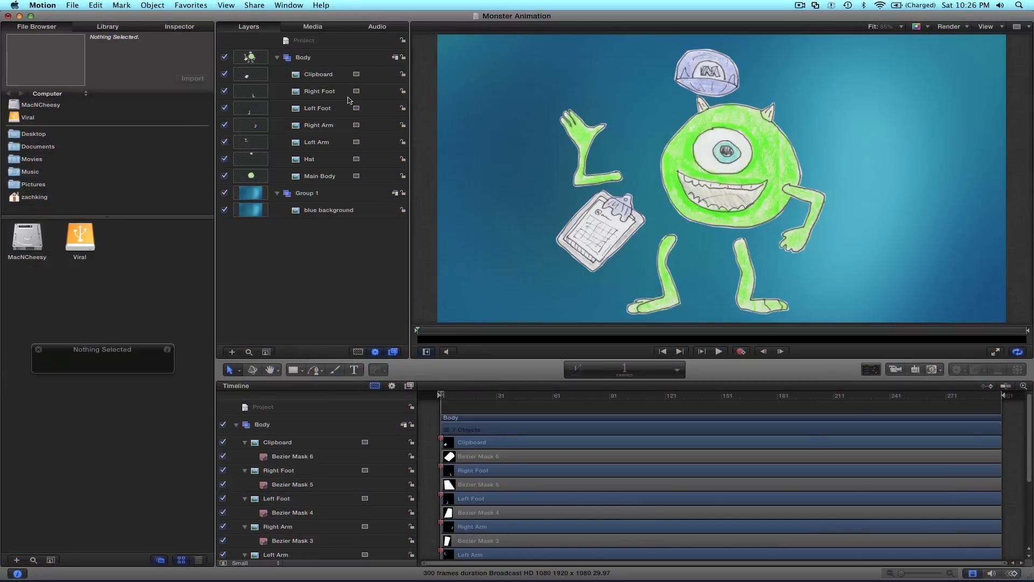
{"action": "mouse_move", "coordinate": [328, 87]}
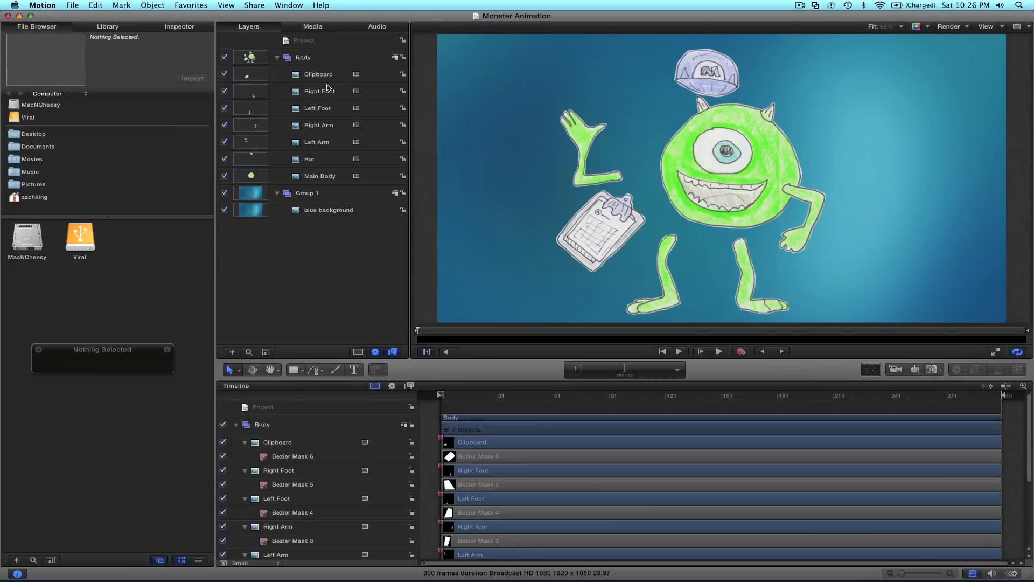
- Finish masking the Clipboard, feet and Right Arm layers, then tilt the Left Arm slightly
{"action": "left_click", "coordinate": [319, 176]}
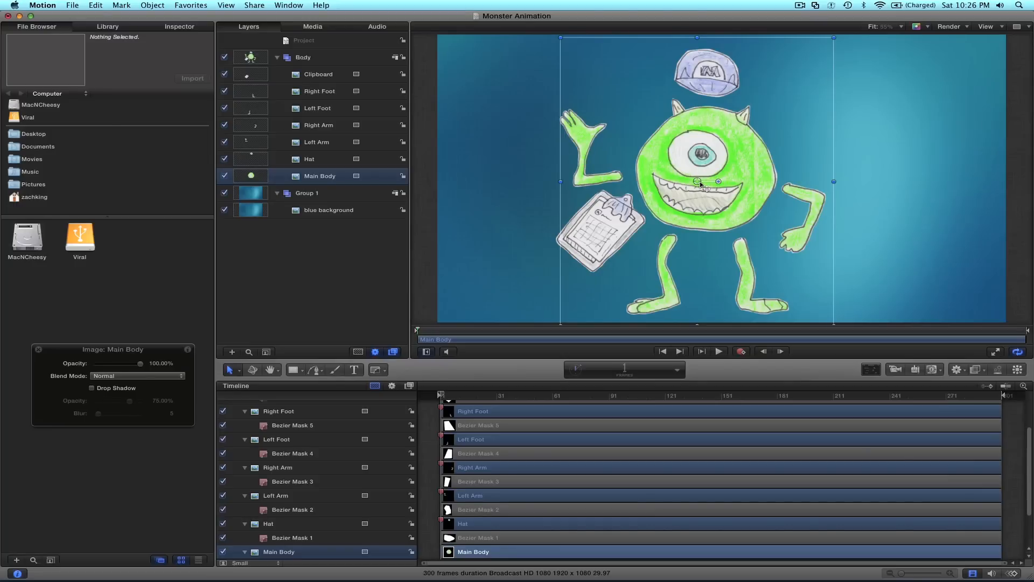
{"action": "mouse_move", "coordinate": [332, 144]}
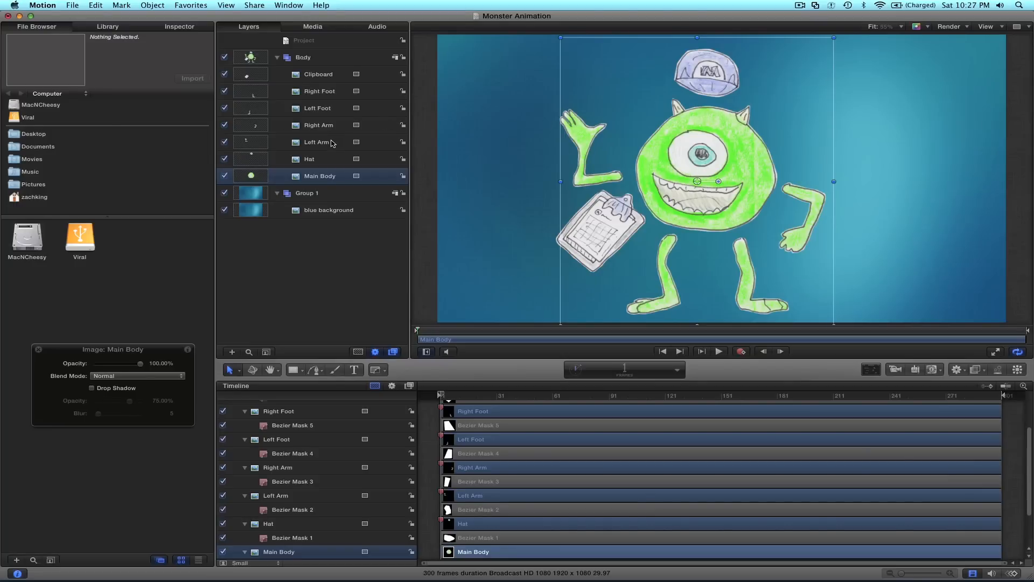
{"action": "left_click", "coordinate": [316, 142]}
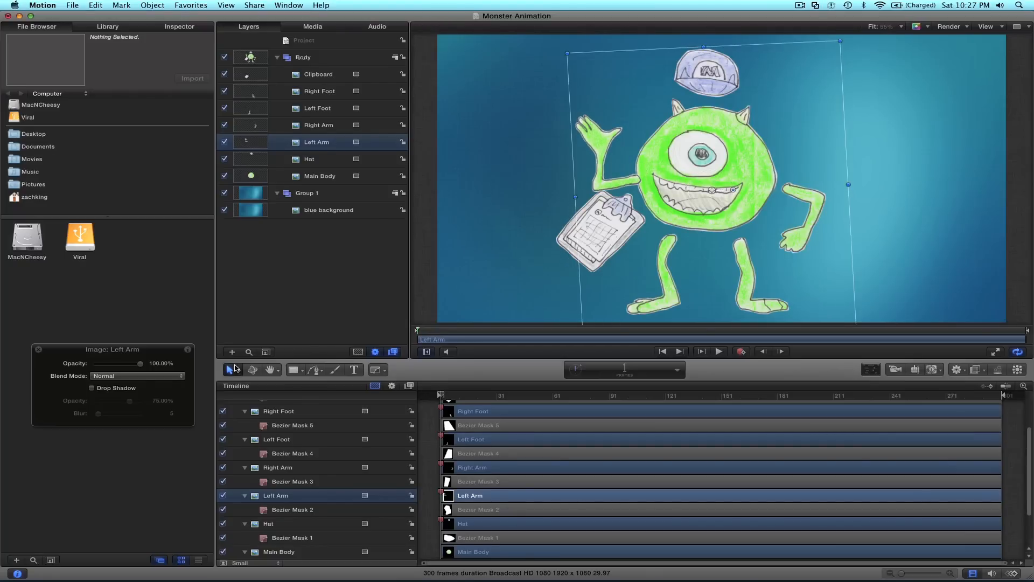
- Move anchor points to the limb joints and shoulders, and put the clipboard in hand and hat on head
{"action": "left_click", "coordinate": [230, 369]}
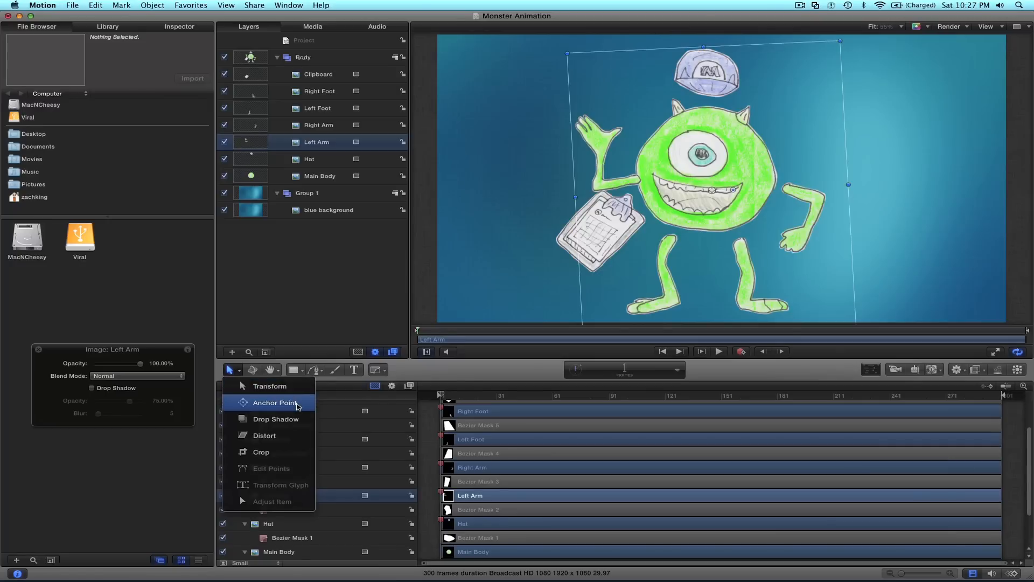
{"action": "left_click", "coordinate": [276, 403]}
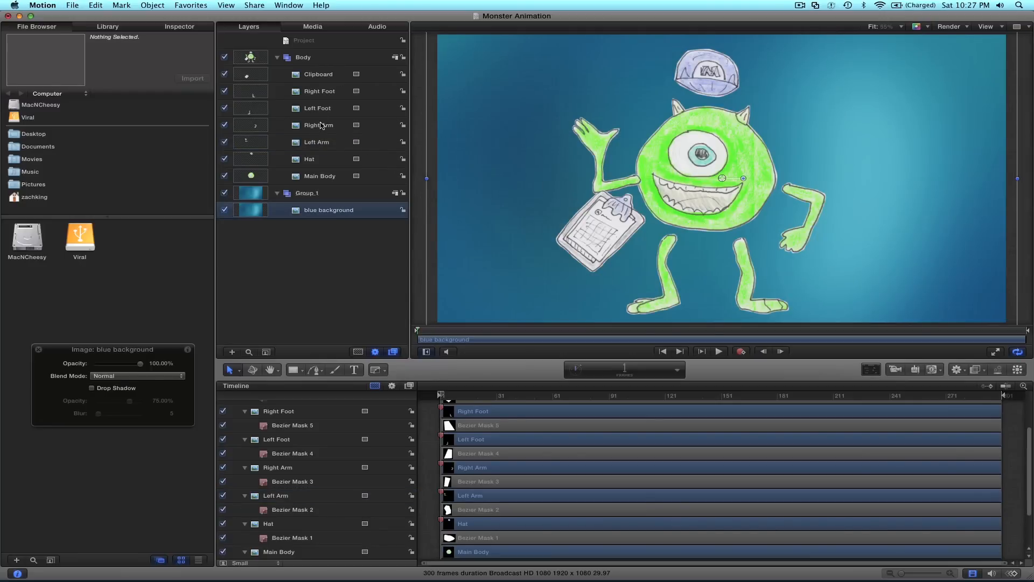
{"action": "left_click", "coordinate": [318, 125]}
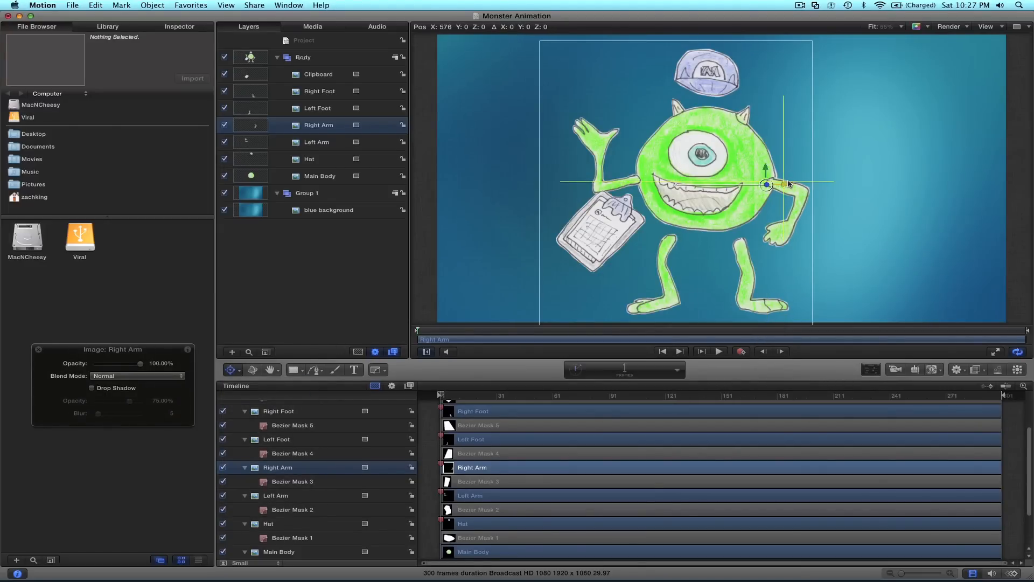
{"action": "left_click", "coordinate": [319, 91]}
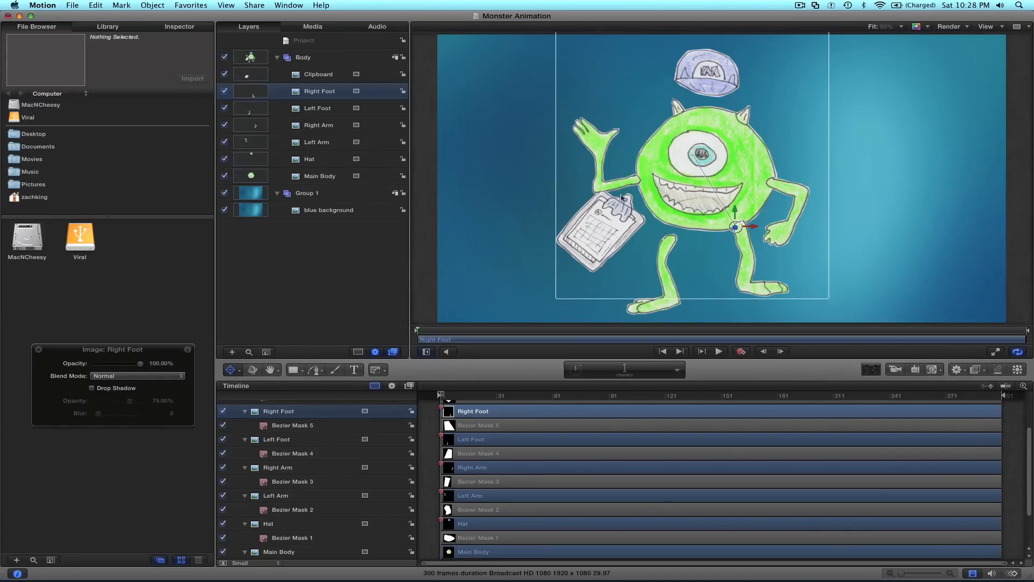
{"action": "left_click", "coordinate": [317, 108]}
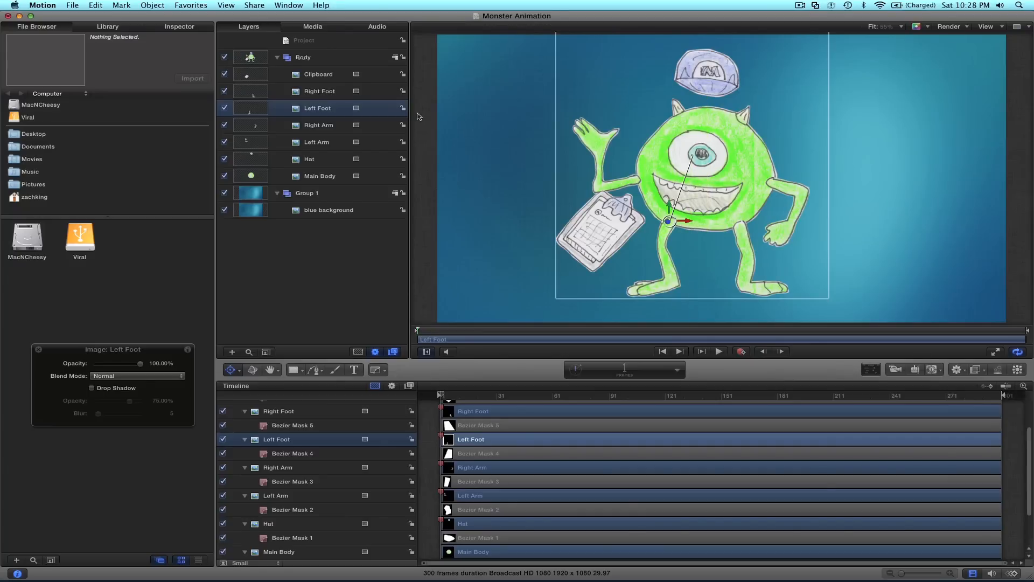
{"action": "left_click", "coordinate": [318, 74]}
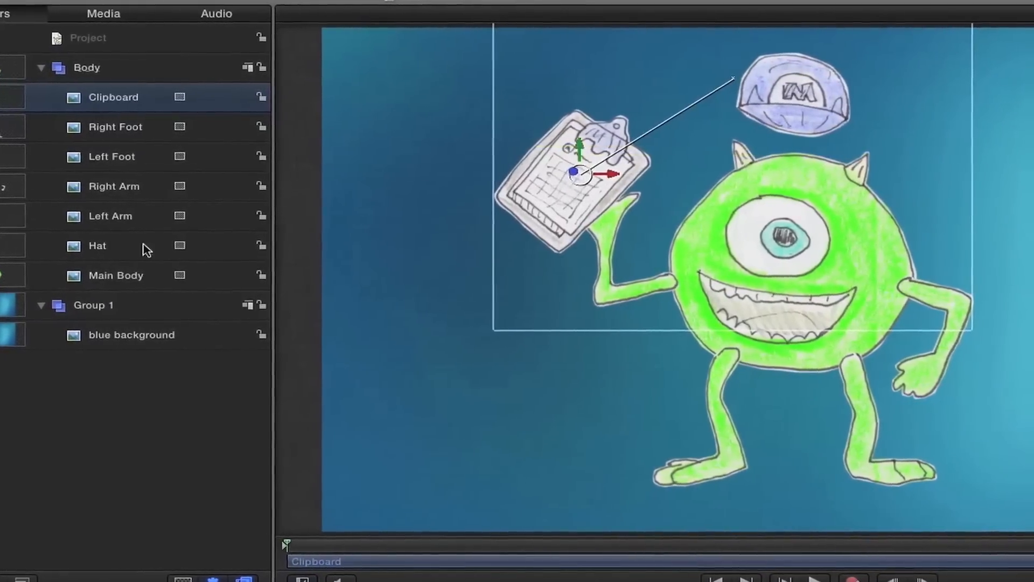
{"action": "left_click", "coordinate": [97, 246]}
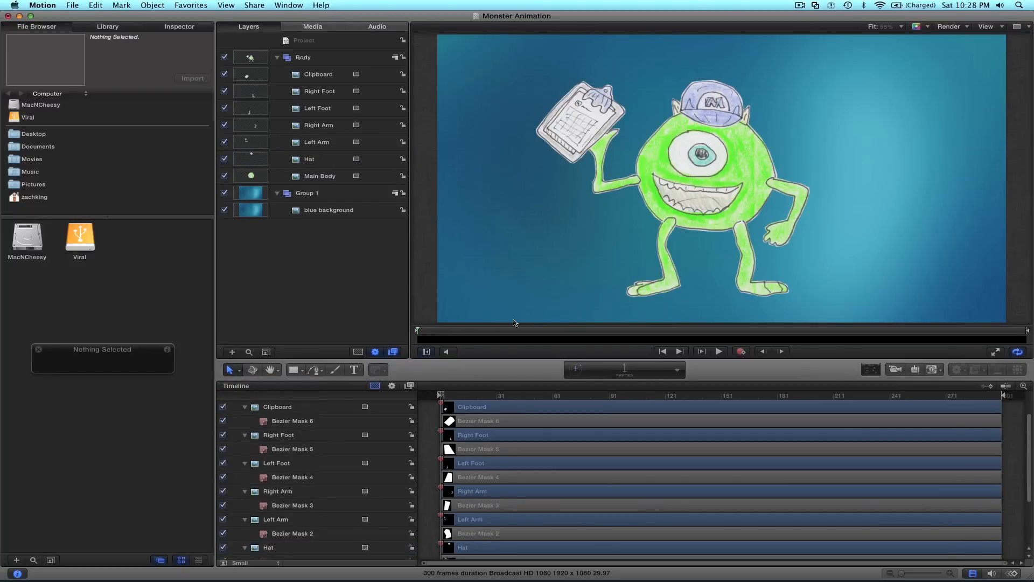
- Deselect the parts, move the playhead to frame 55 and select the Body group
{"action": "left_click", "coordinate": [302, 57]}
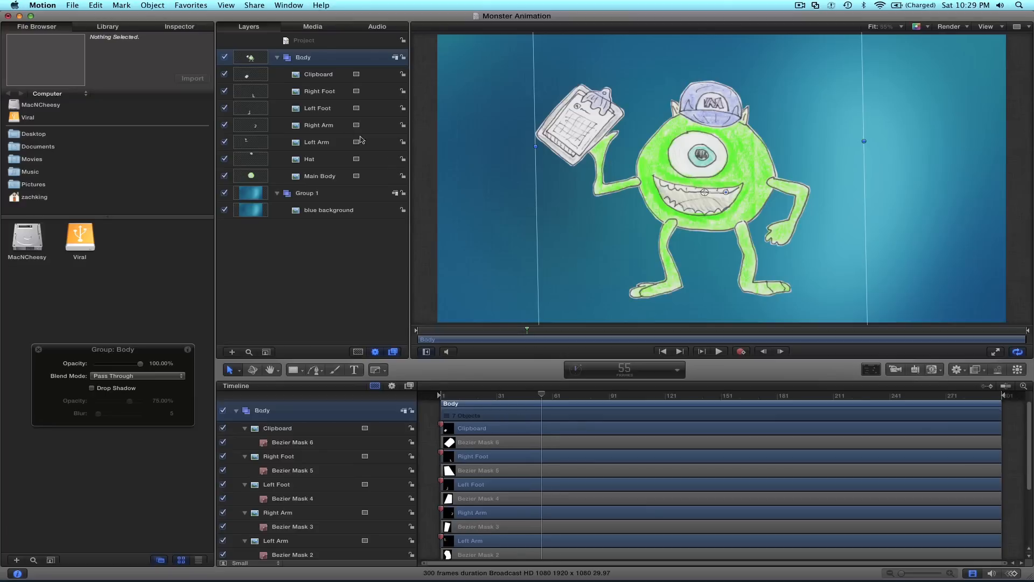
- With Record on, rotate the Right Arm down at frame 86 and stack both arms above the feet
{"action": "left_click", "coordinate": [319, 125]}
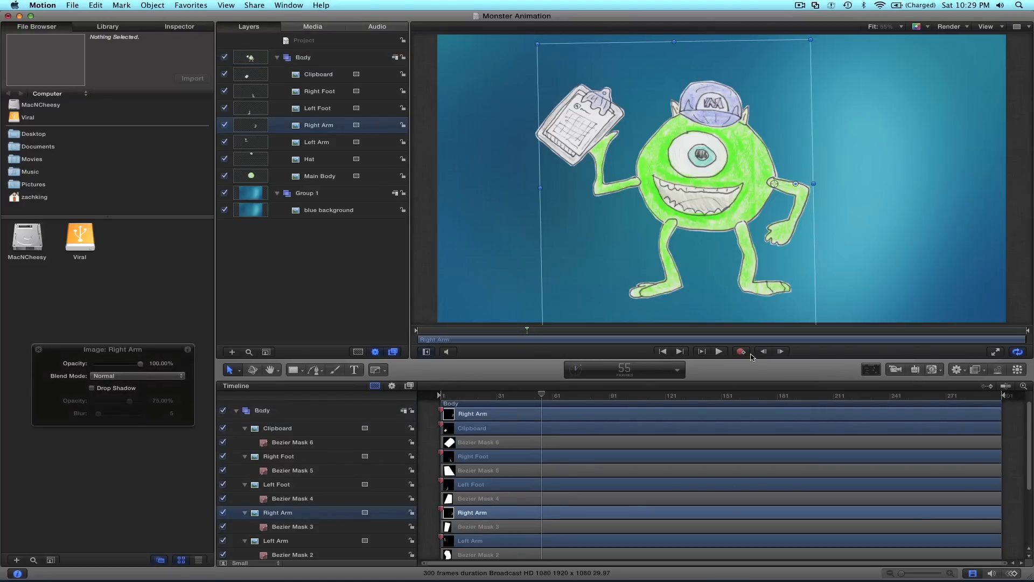
{"action": "left_click", "coordinate": [718, 351]}
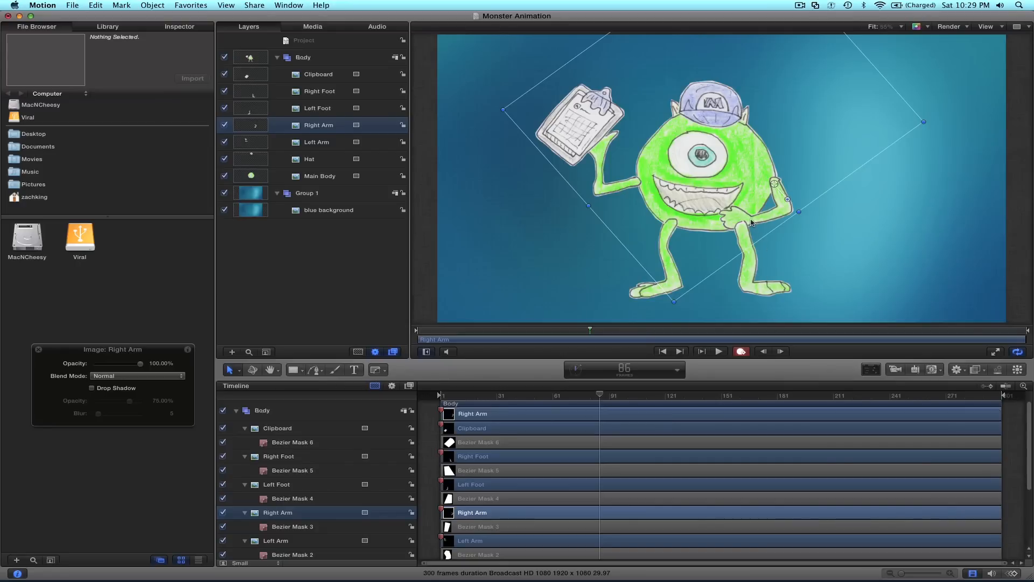
{"action": "mouse_move", "coordinate": [740, 222]}
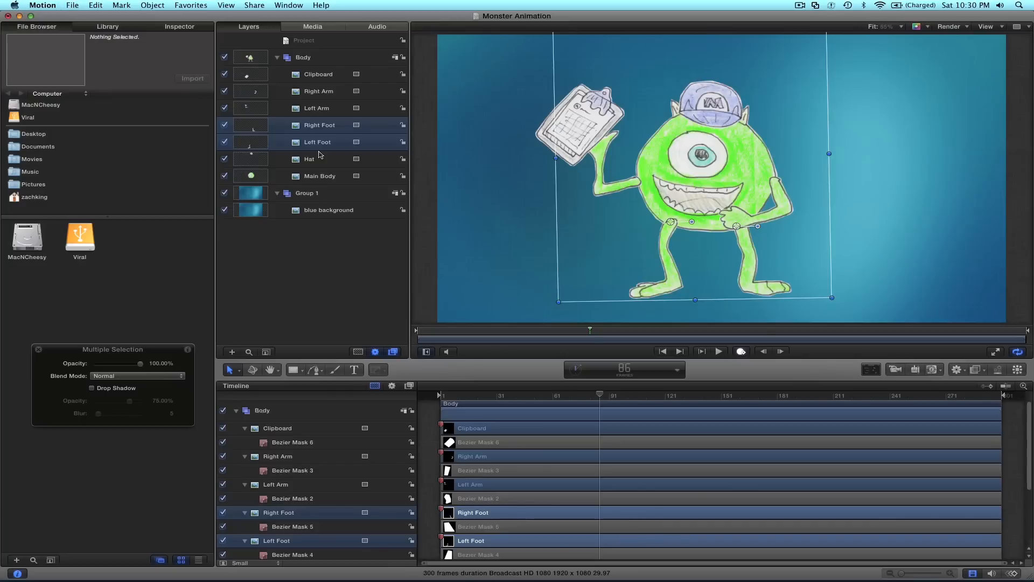
{"action": "left_click", "coordinate": [319, 197]}
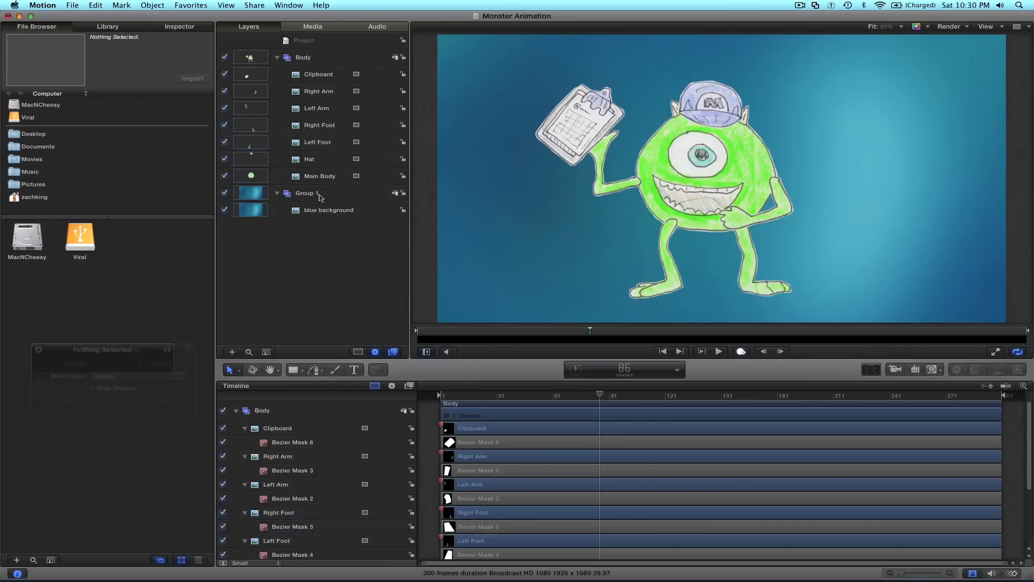
{"action": "left_click", "coordinate": [318, 91]}
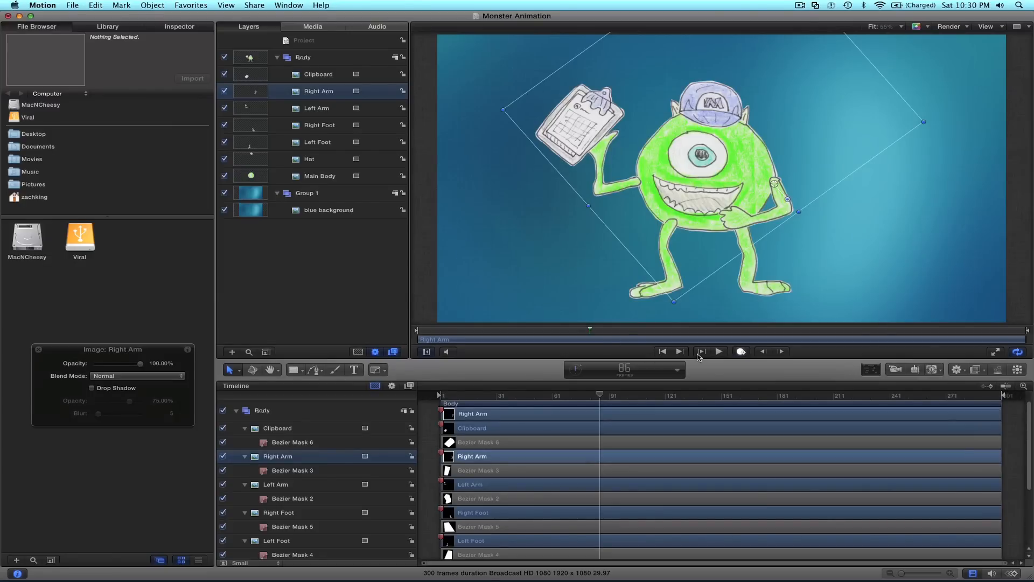
{"action": "key", "text": "cmd+8"}
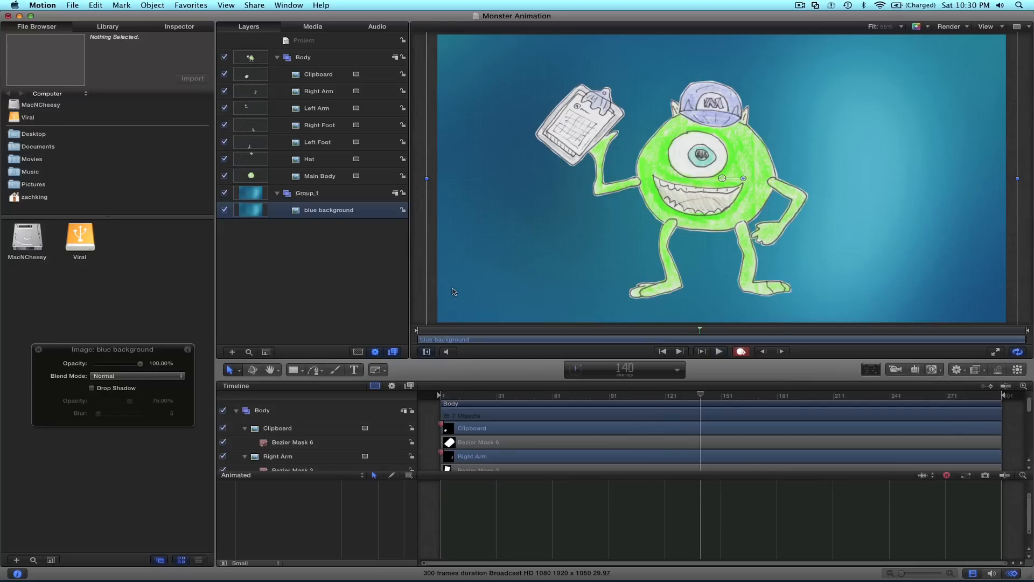
- Display the Right Arm's Transform.Rotation.Z curve, scrub the playhead, and turn Record off
{"action": "left_click", "coordinate": [319, 91]}
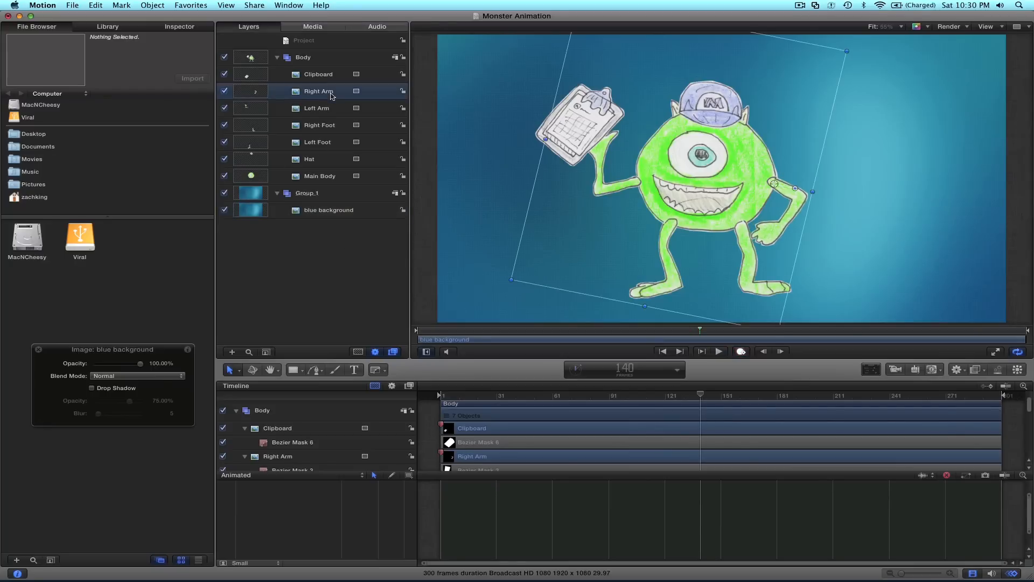
{"action": "left_click", "coordinate": [318, 91]}
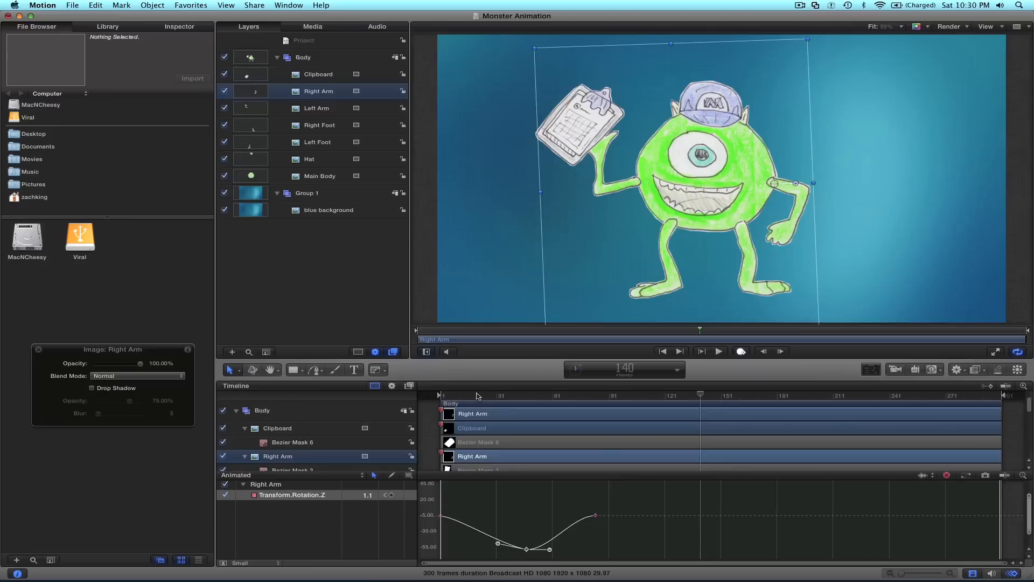
{"action": "left_click", "coordinate": [328, 209]}
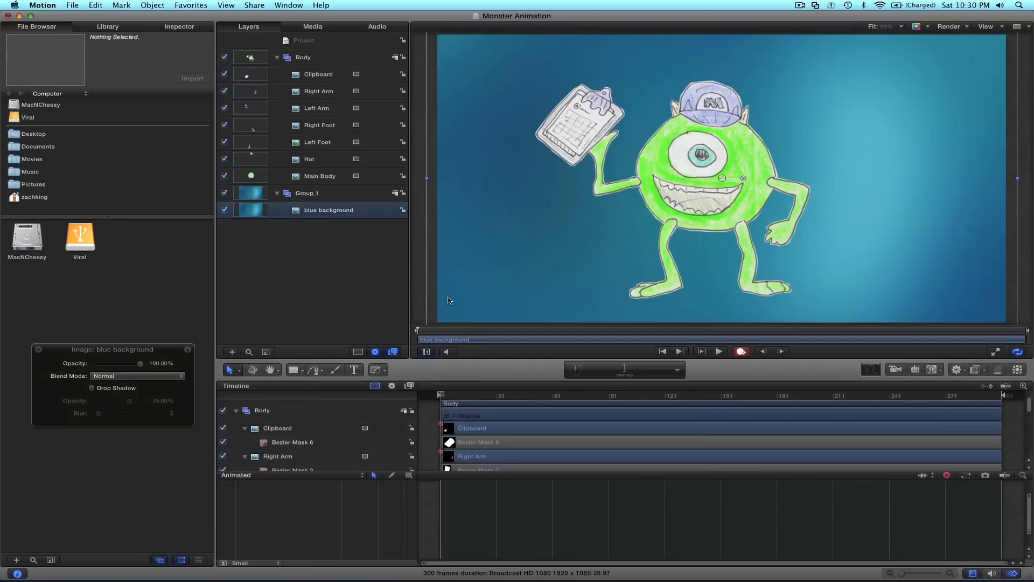
{"action": "left_click", "coordinate": [717, 351]}
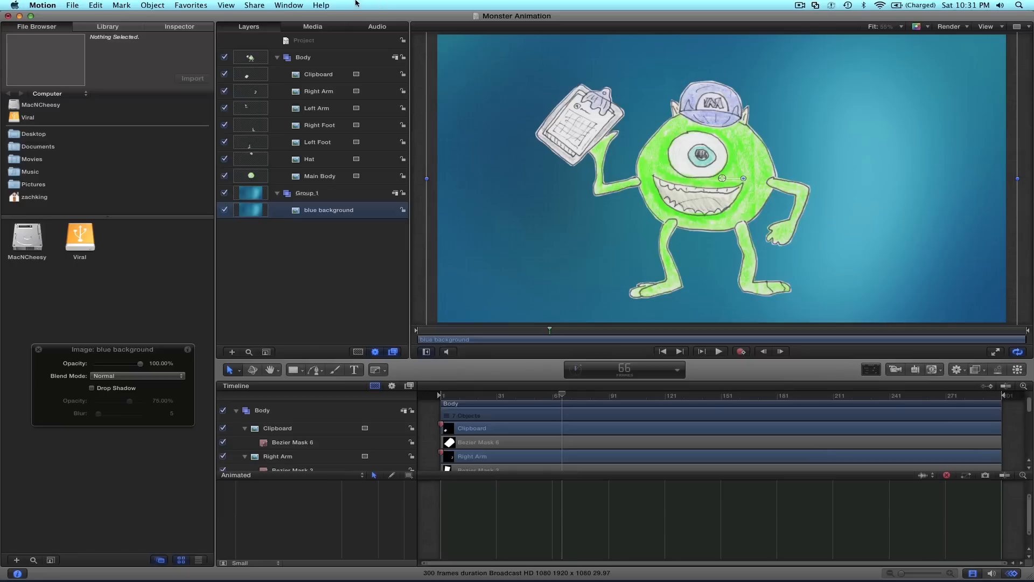
- Add the Levels and Hue/Saturation color correction filters to the Body group from the Library
{"action": "left_click", "coordinate": [106, 26]}
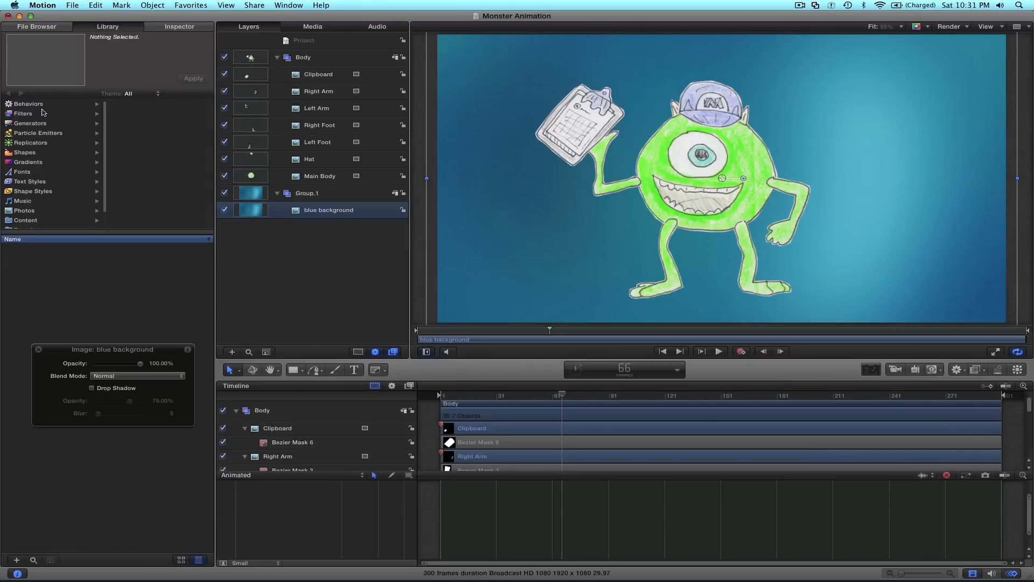
{"action": "left_click", "coordinate": [24, 113]}
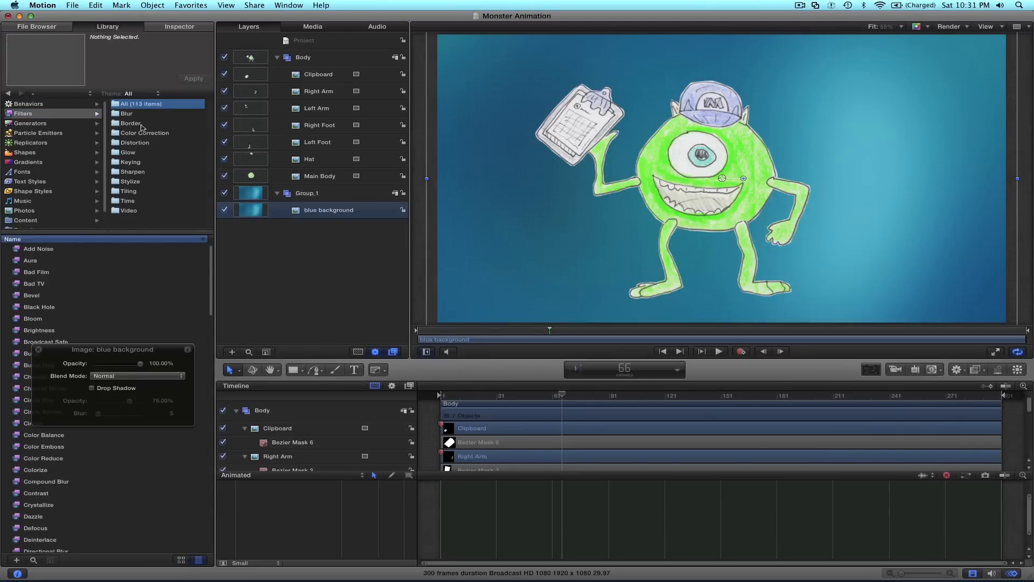
{"action": "left_click", "coordinate": [145, 133]}
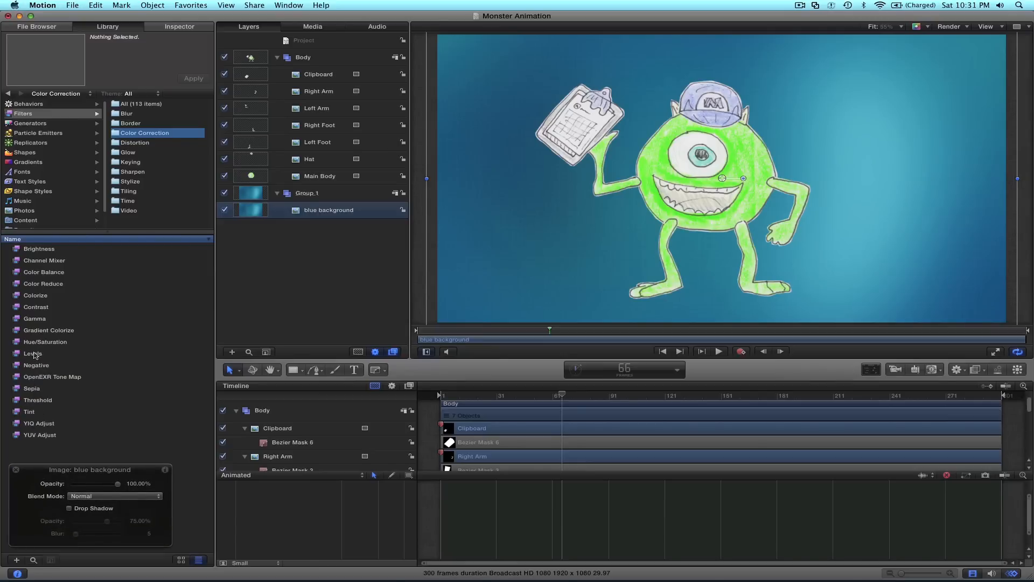
{"action": "double_click", "coordinate": [31, 353]}
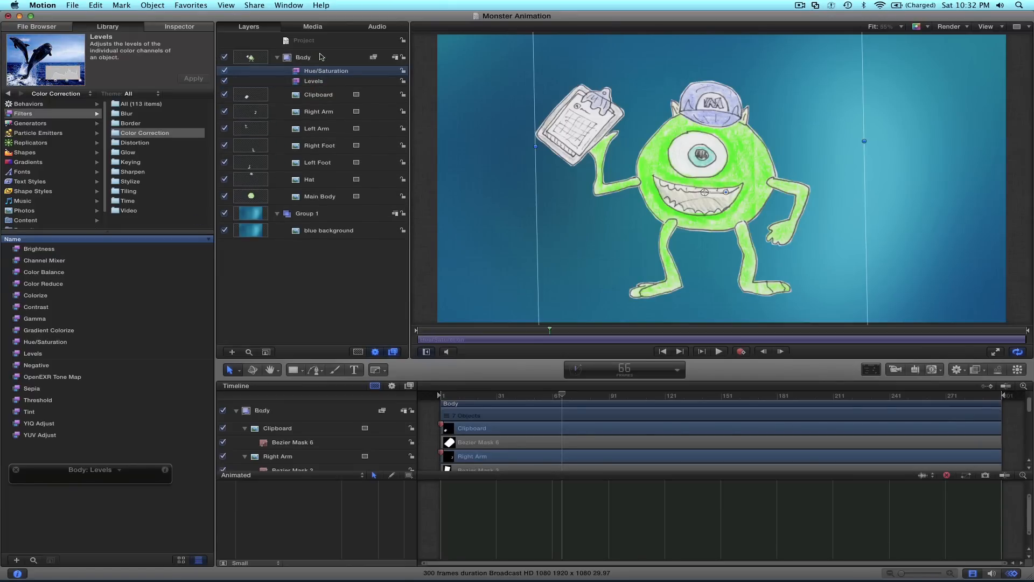
{"action": "left_click", "coordinate": [325, 70]}
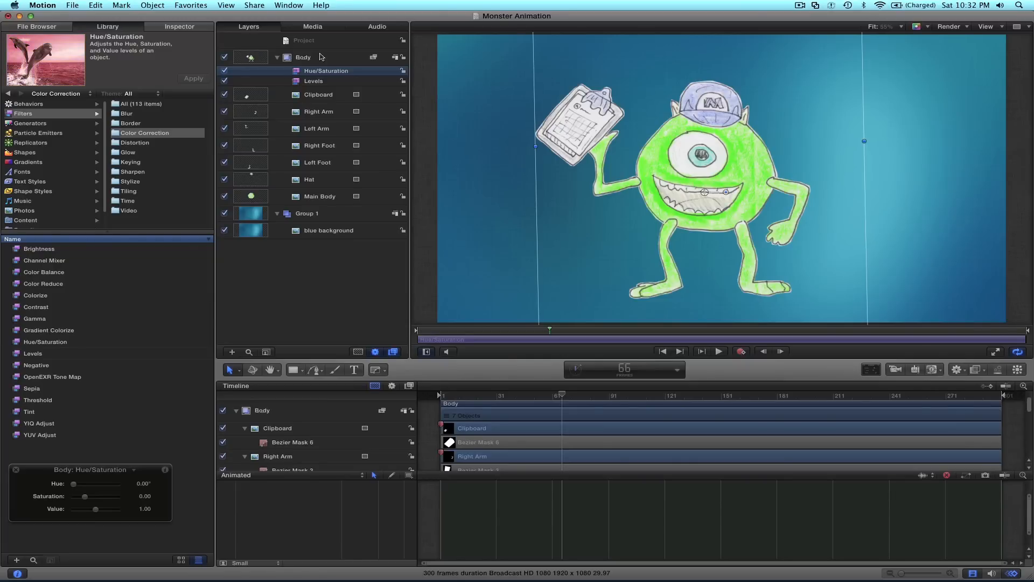
- Drag the Body group's Hue/Saturation saturation slider down to -0.20 in the Inspector
{"action": "left_click", "coordinate": [179, 26]}
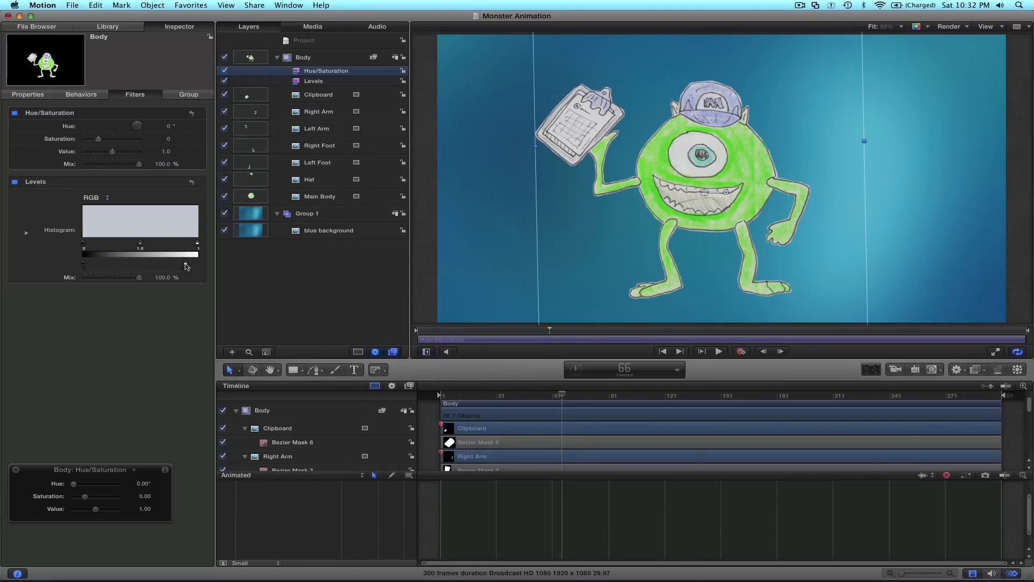
{"action": "left_click_drag", "start_coordinate": [112, 138], "coordinate": [96, 139]}
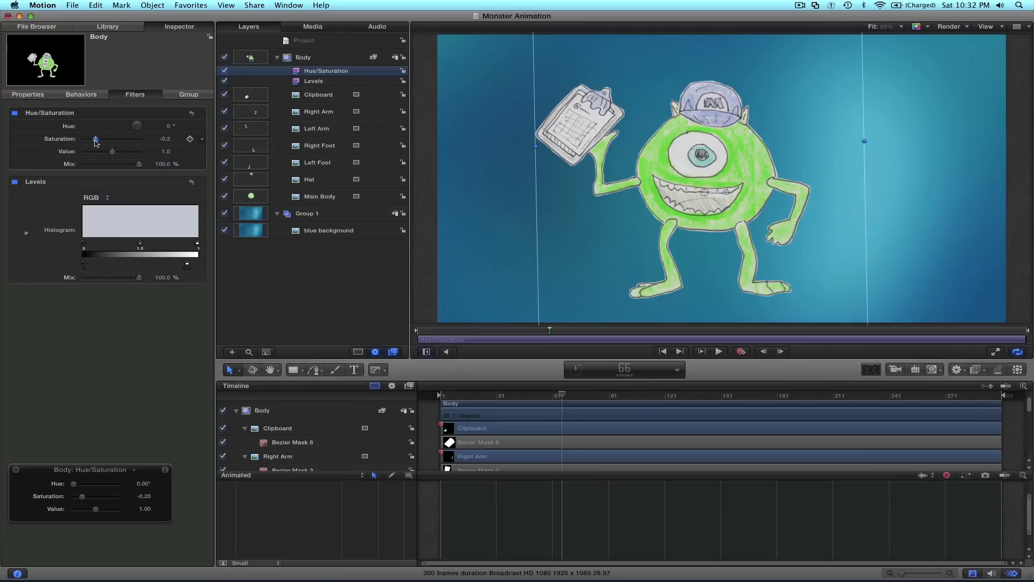